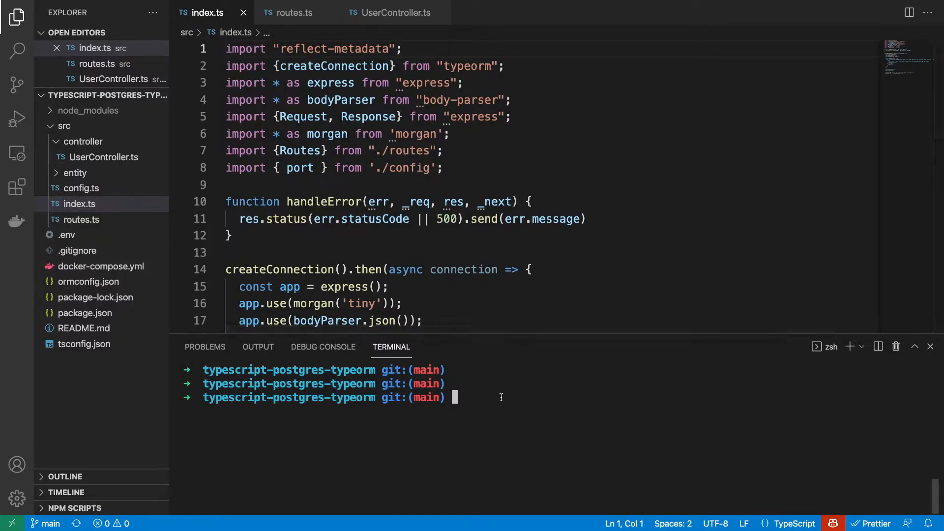
# - Start the dev server and POST /users with only lastName and age, getting a 500 not-null error
pyautogui.write('npm run dev')
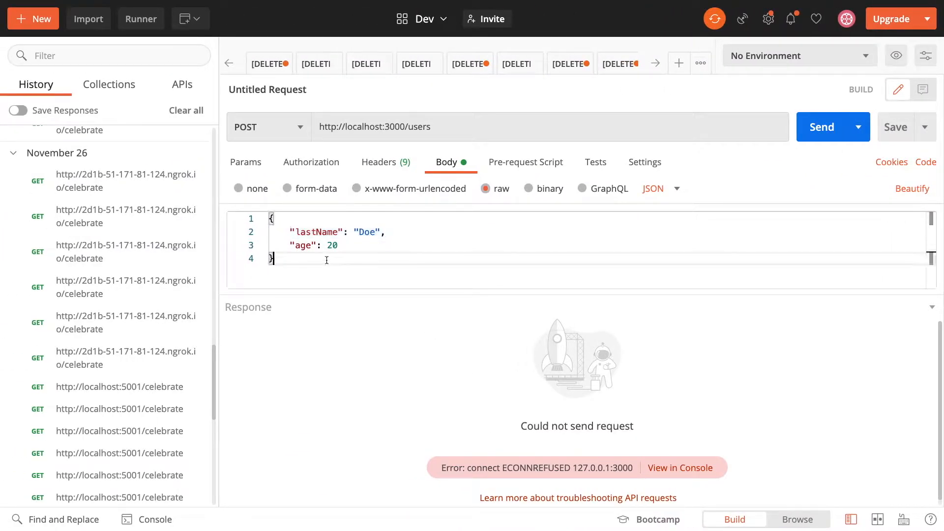
pyautogui.doubleClick(313, 232)
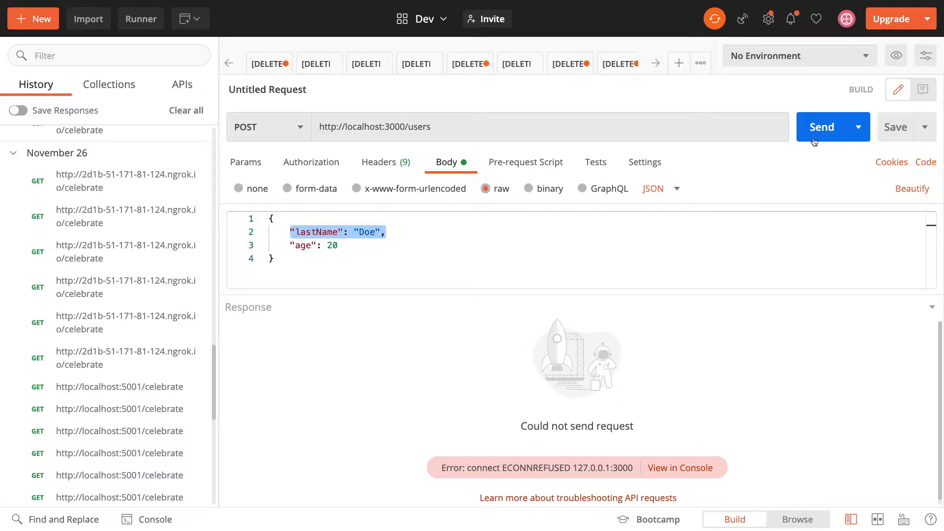
pyautogui.click(821, 127)
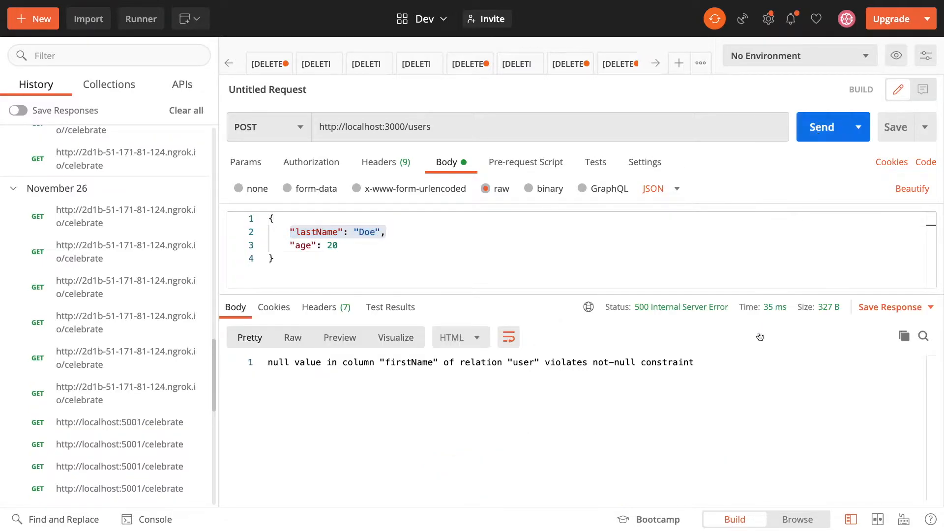
pyautogui.moveTo(637, 317)
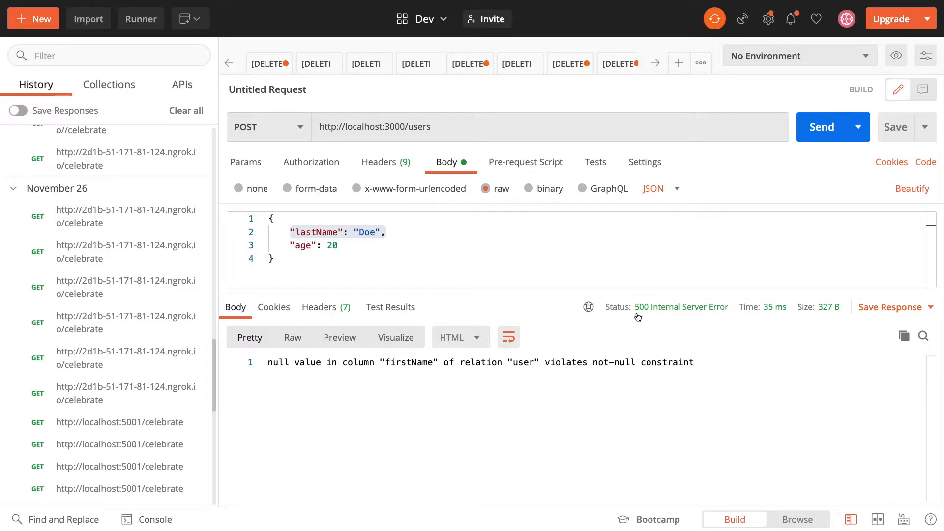
pyautogui.moveTo(683, 307)
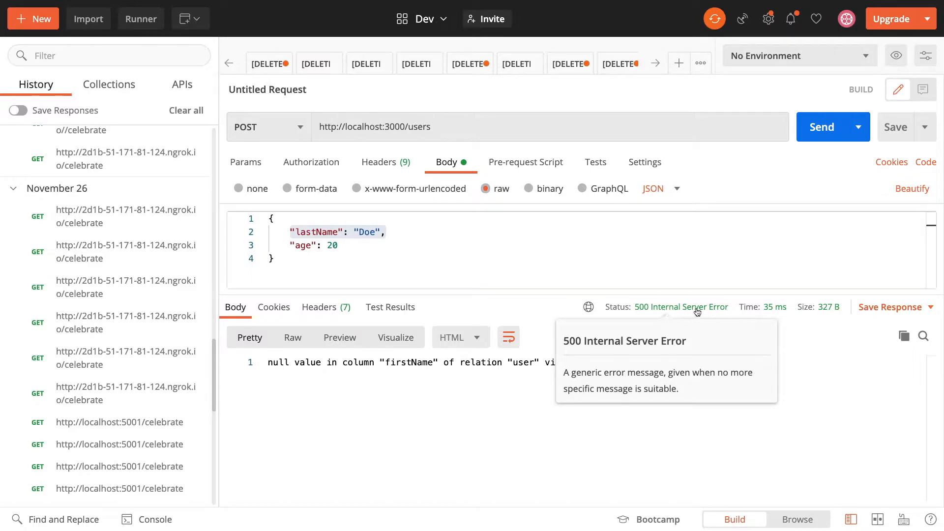
pyautogui.moveTo(510, 361); pyautogui.dragTo(693, 362)
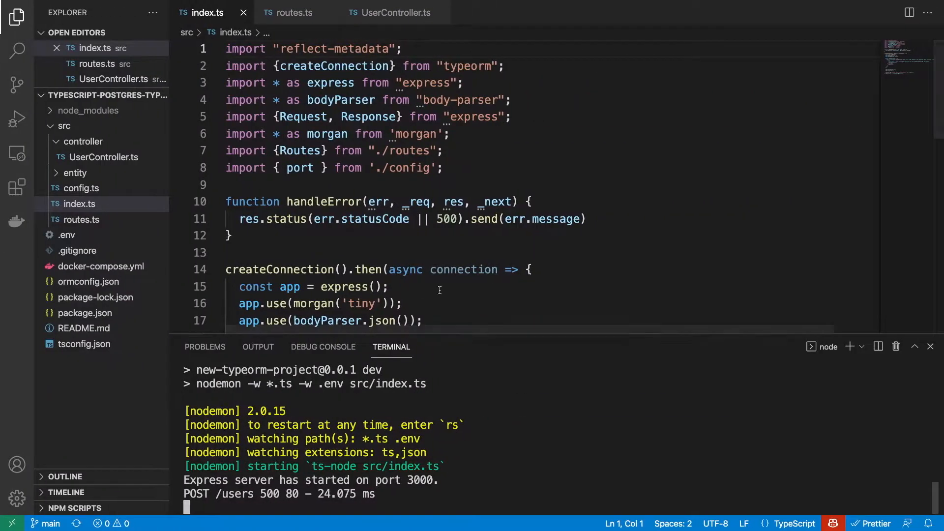
# - Switch to UserController.ts to examine the unchecked save method
pyautogui.click(393, 12)
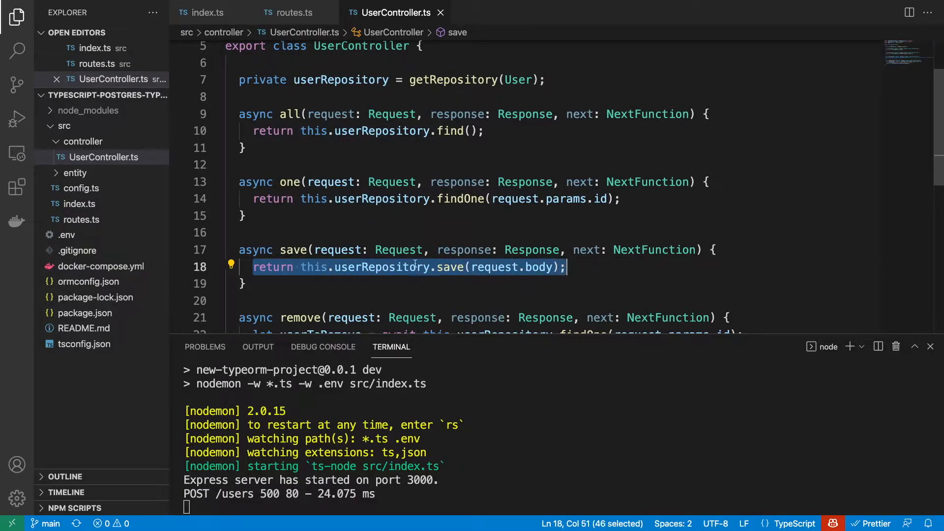
pyautogui.moveTo(385, 238)
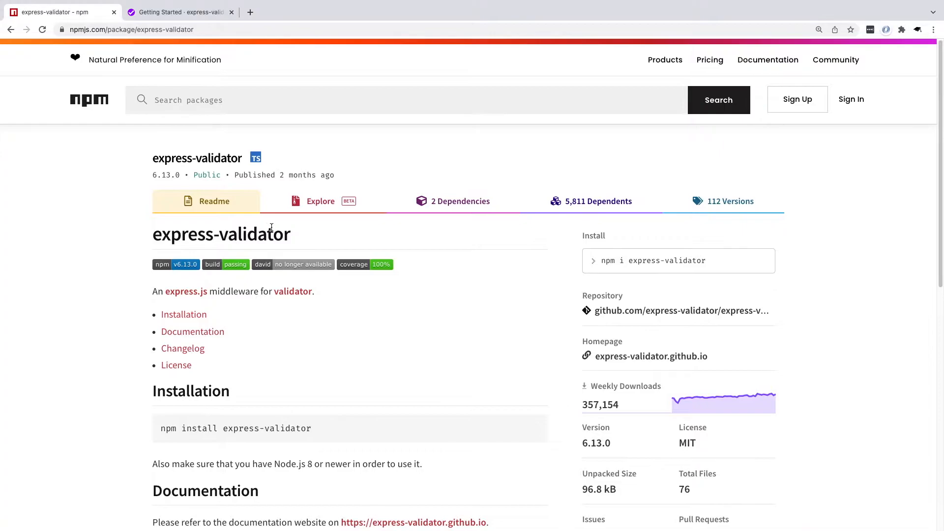
pyautogui.moveTo(309, 250)
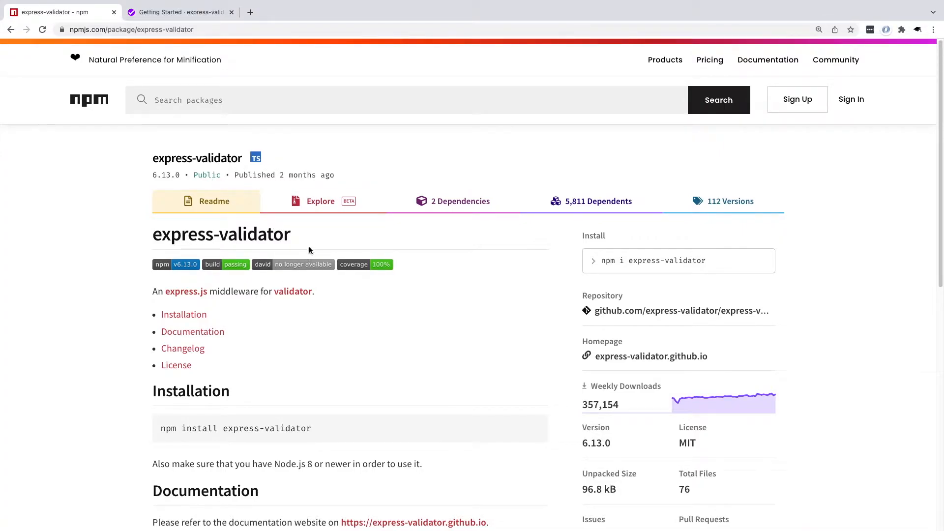
# - Review the express-validator Getting Started guide's validationResult 400-error example
pyautogui.scroll(-3)
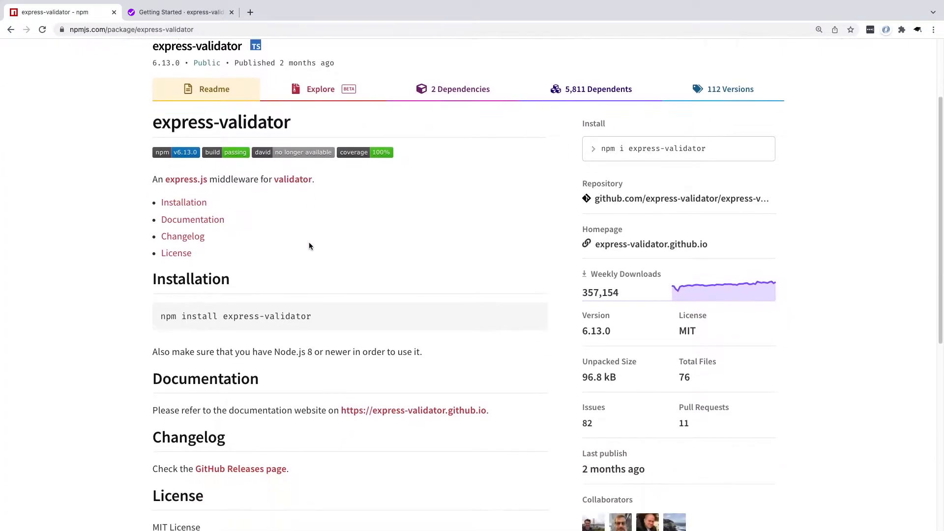
pyautogui.click(178, 12)
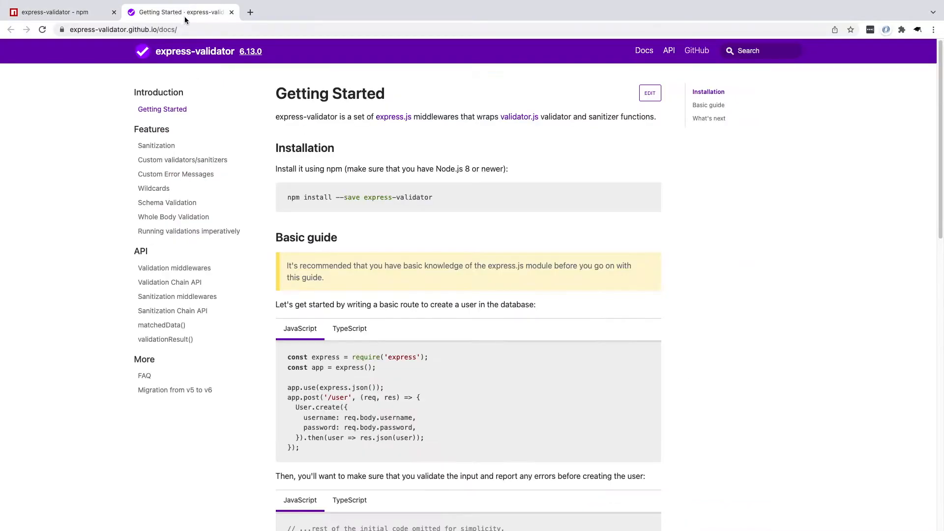
pyautogui.scroll(-3)
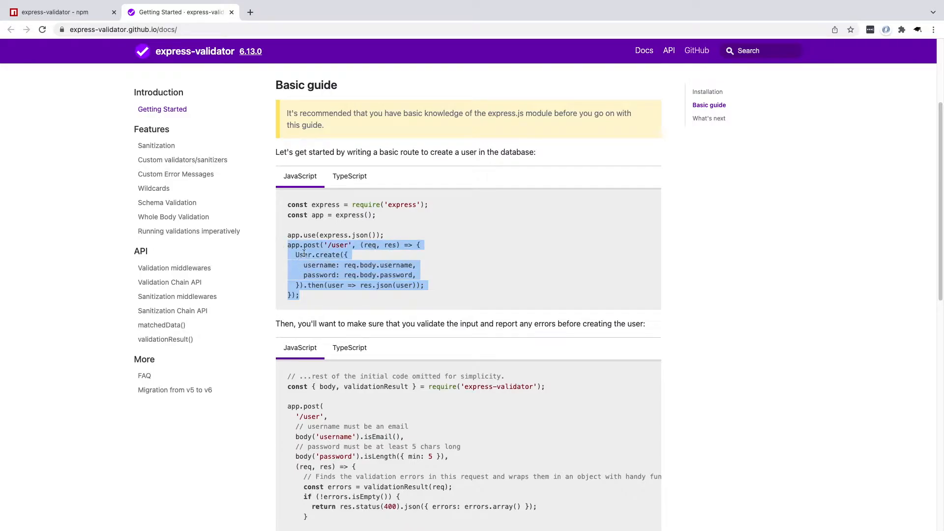
pyautogui.scroll(-3)
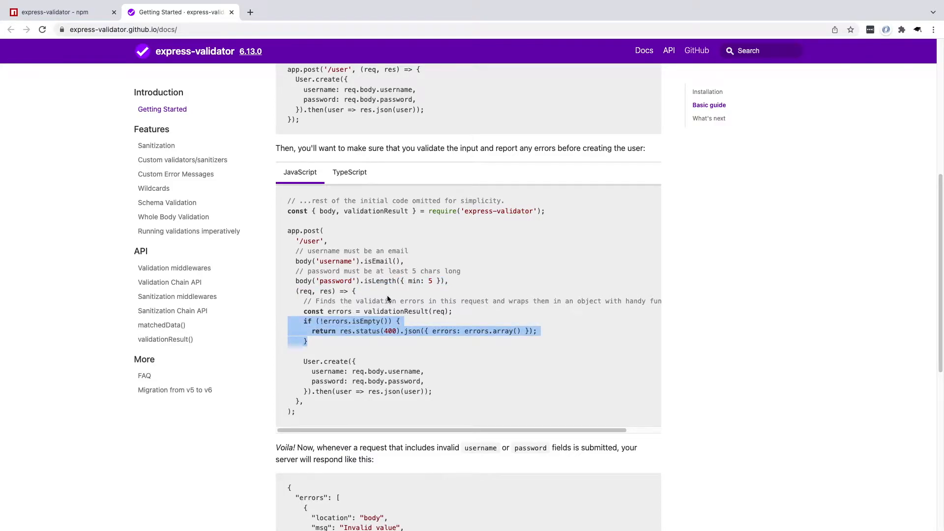
pyautogui.scroll(-3)
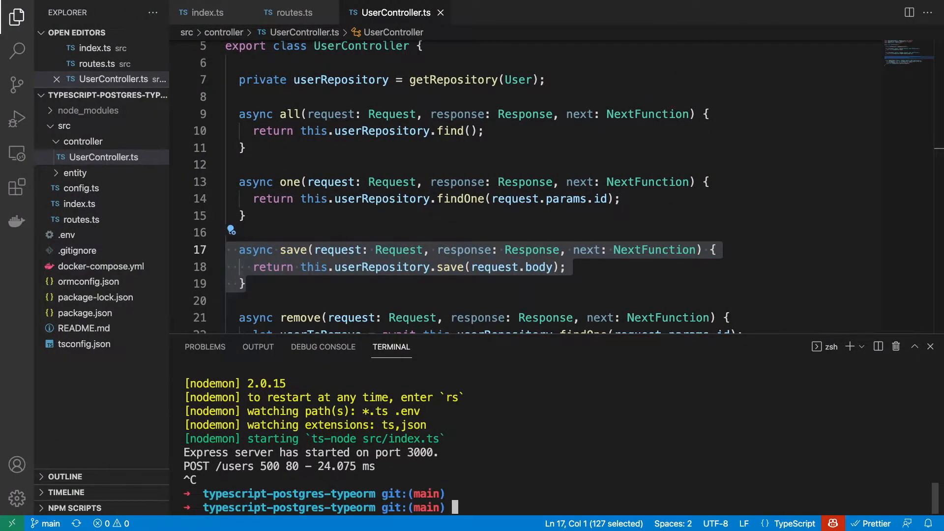
# - Install express-validator with npm and bring up index.ts's route registration
pyautogui.write('npm o')
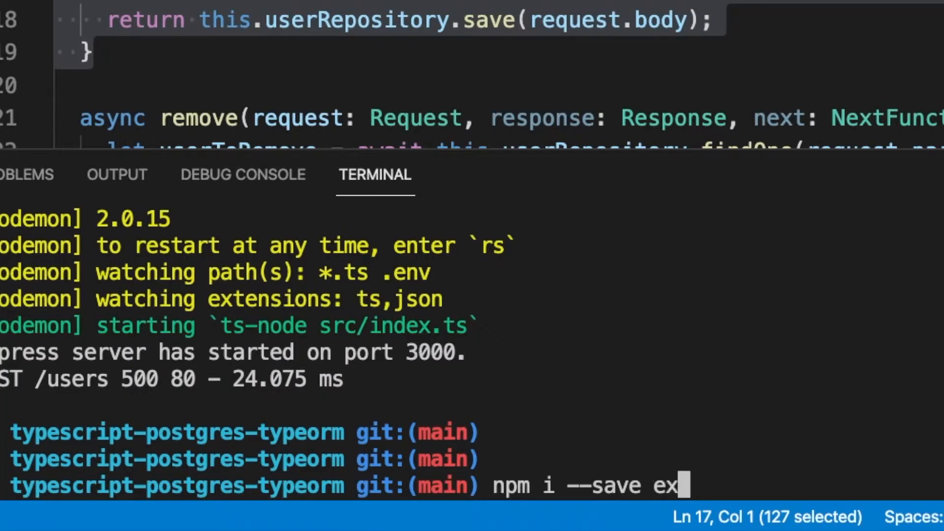
pyautogui.write('press-validator')
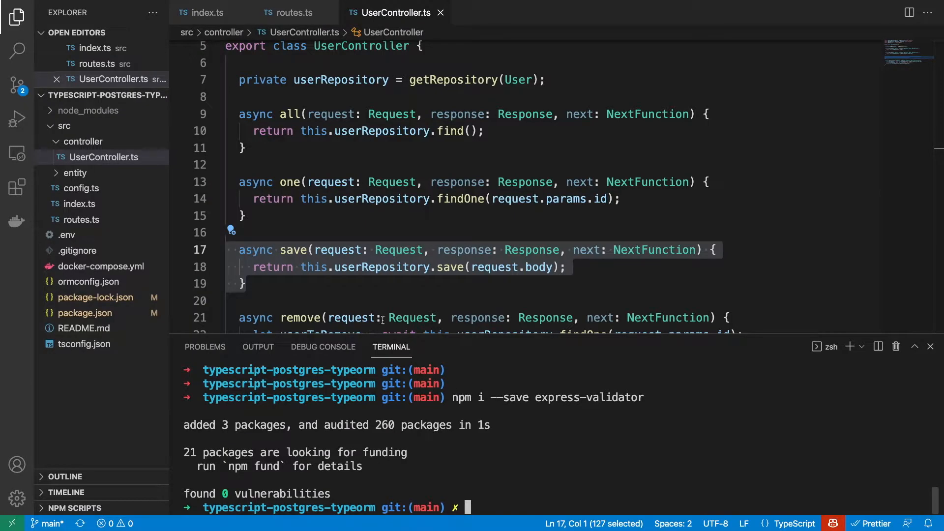
pyautogui.click(208, 12)
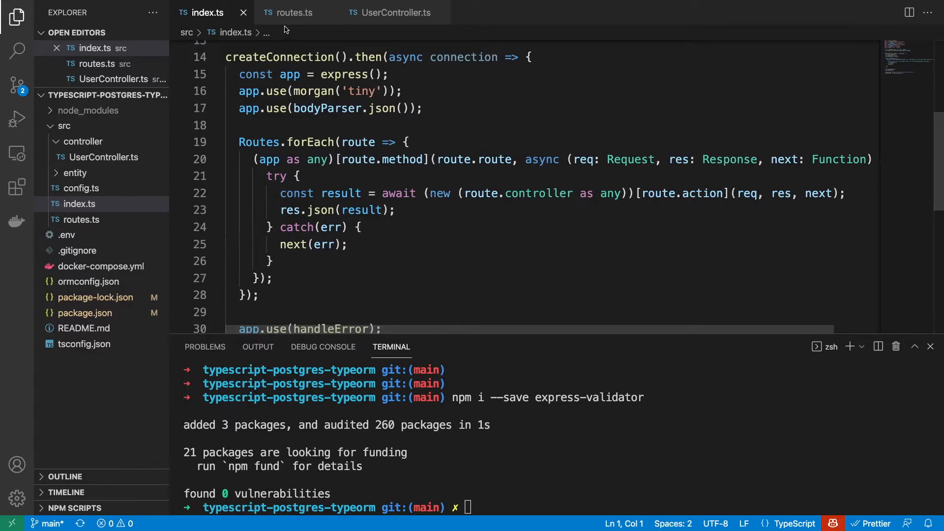
# - Add validation: [] to the first route in routes.ts and save the file
pyautogui.click(294, 12)
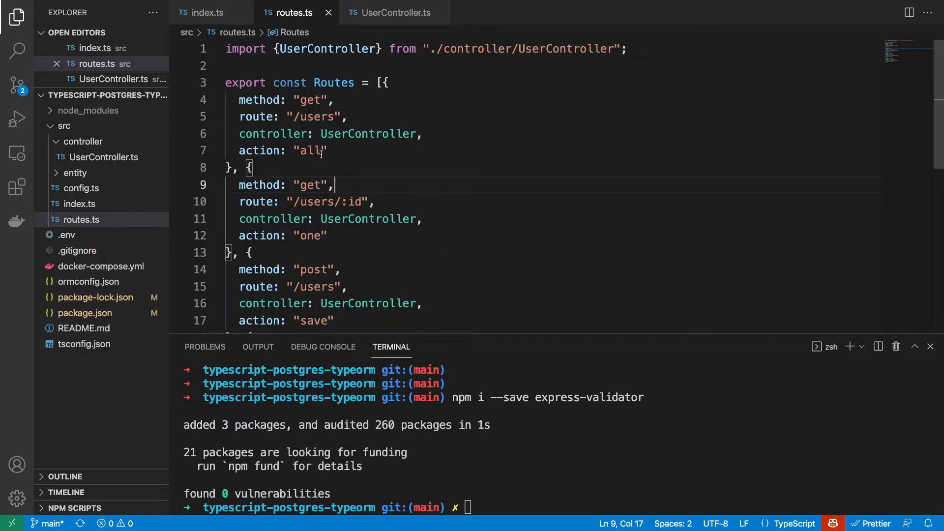
pyautogui.click(328, 150)
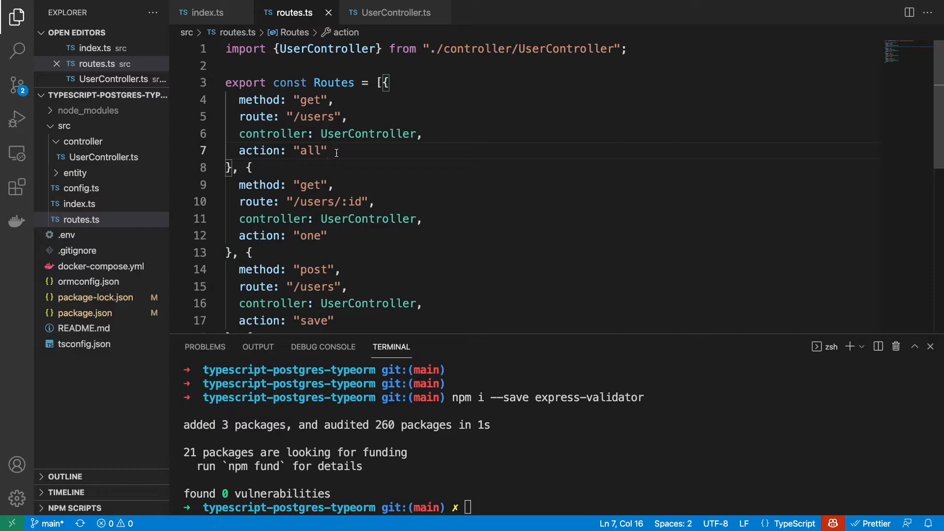
pyautogui.write(',')
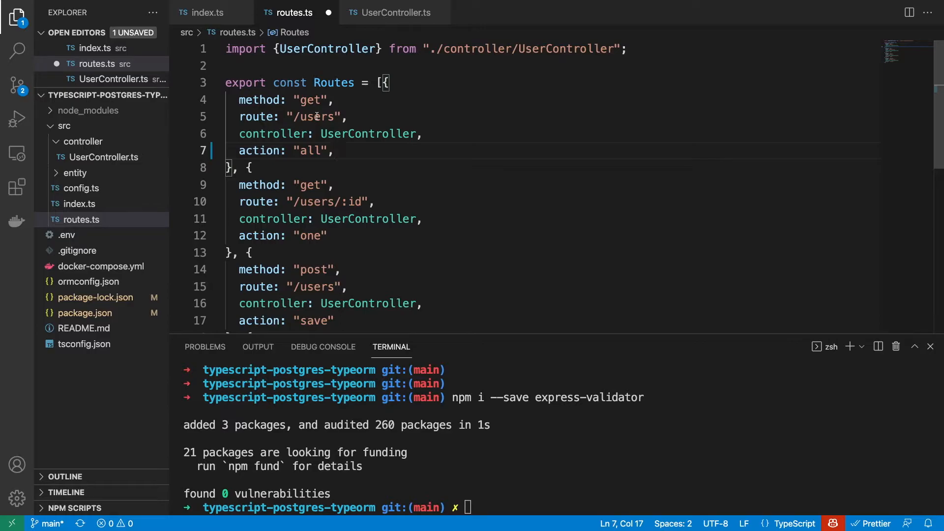
pyautogui.write('vali')
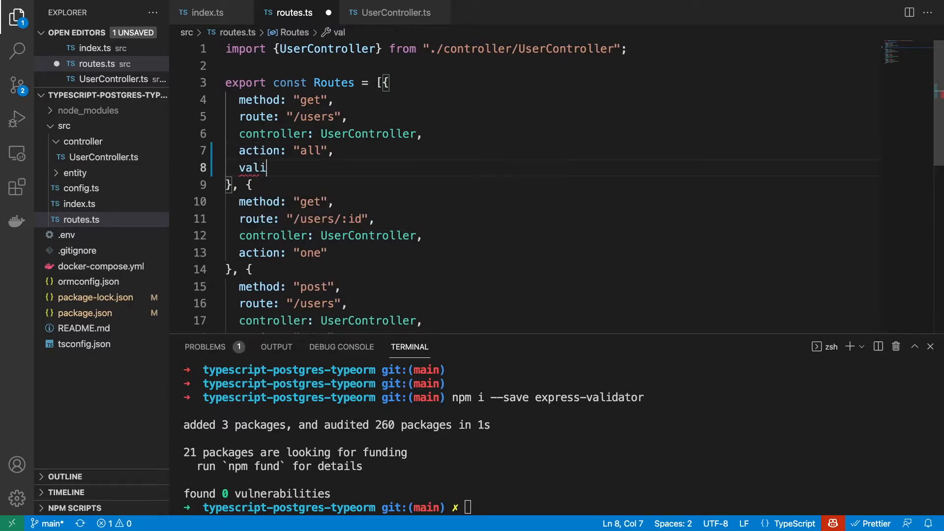
pyautogui.write('dation')
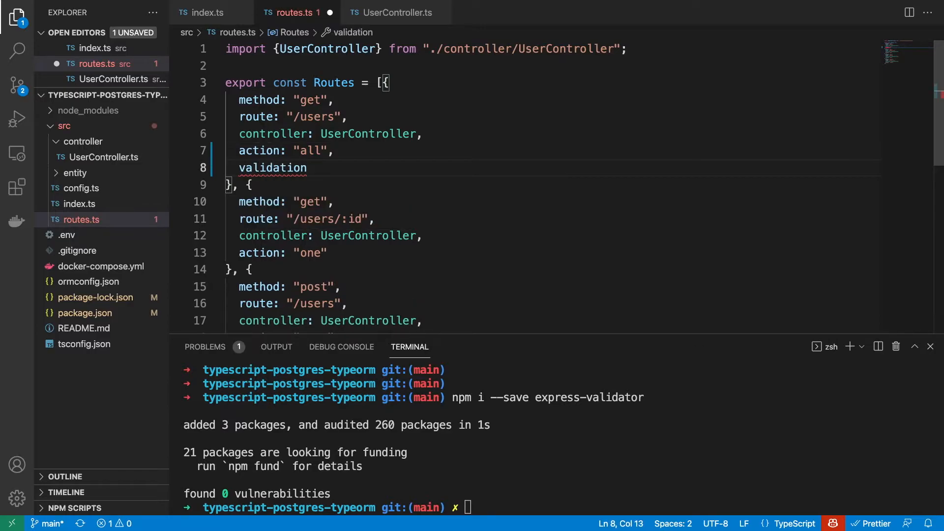
pyautogui.write(': [][Symbol]')
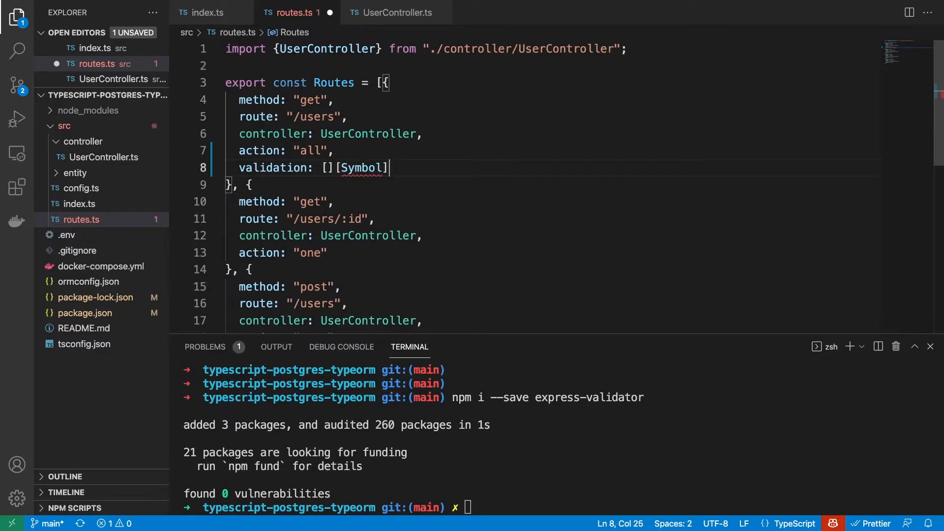
pyautogui.press('backspace')
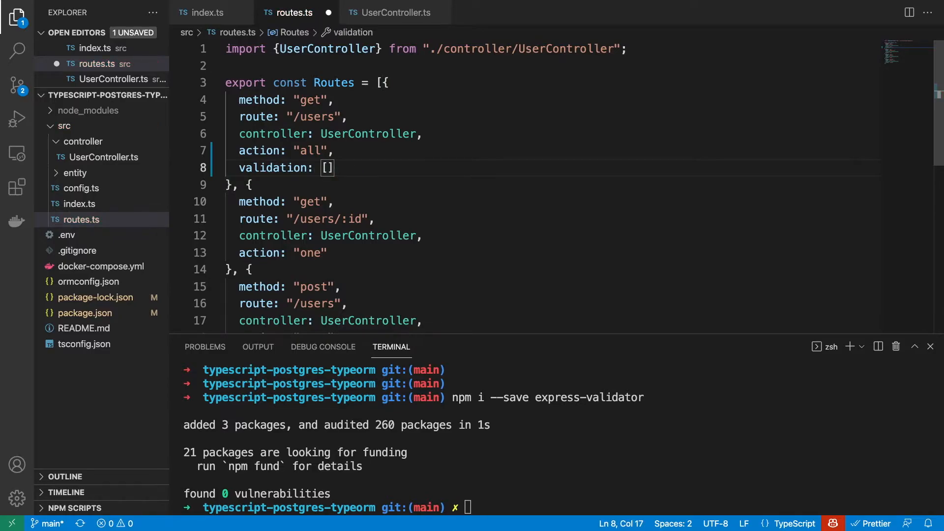
pyautogui.write(',')
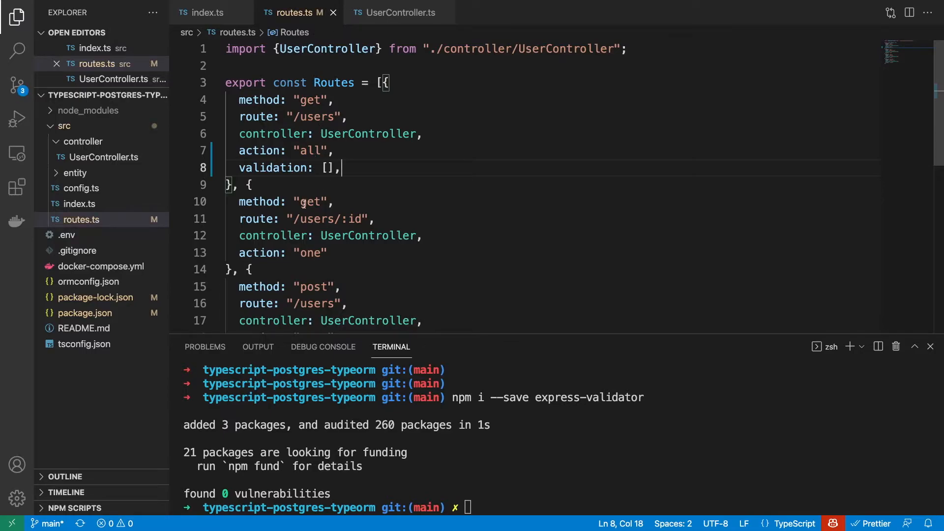
pyautogui.moveTo(343, 218)
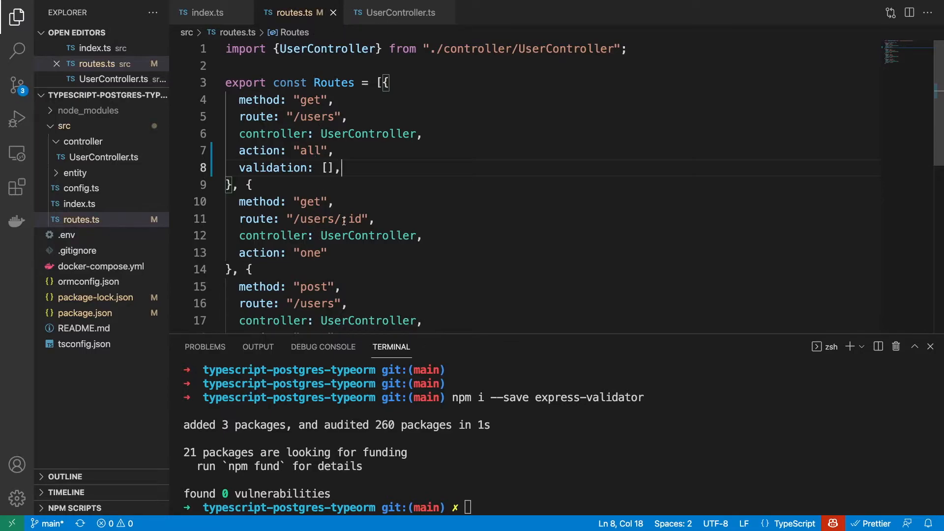
pyautogui.doubleClick(351, 219)
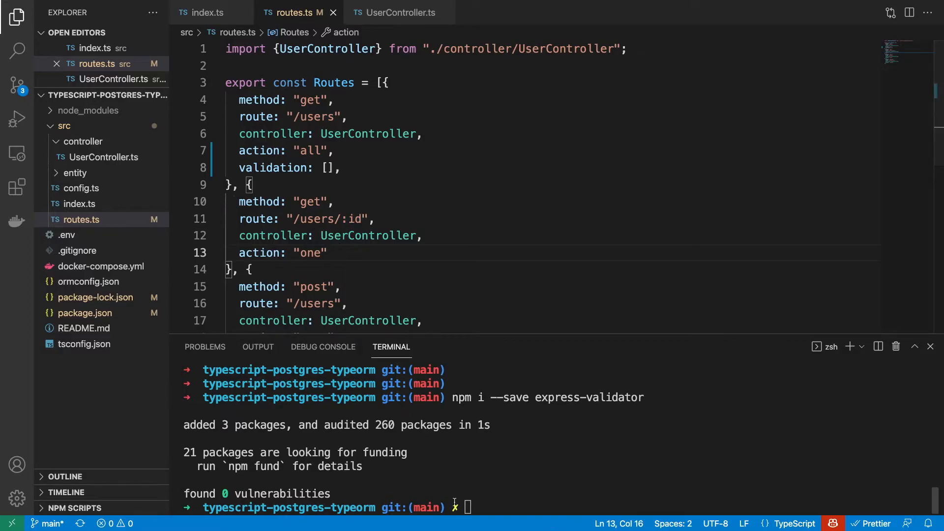
# - Restart the server and GET /users/abc (500 error) then /users/1 (empty 200 OK)
pyautogui.write('npm run dev')
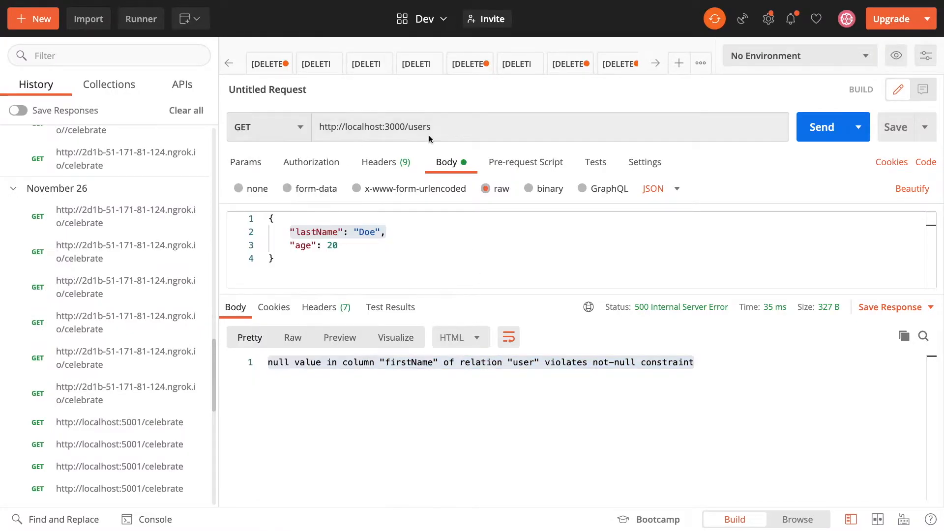
pyautogui.write('/abc')
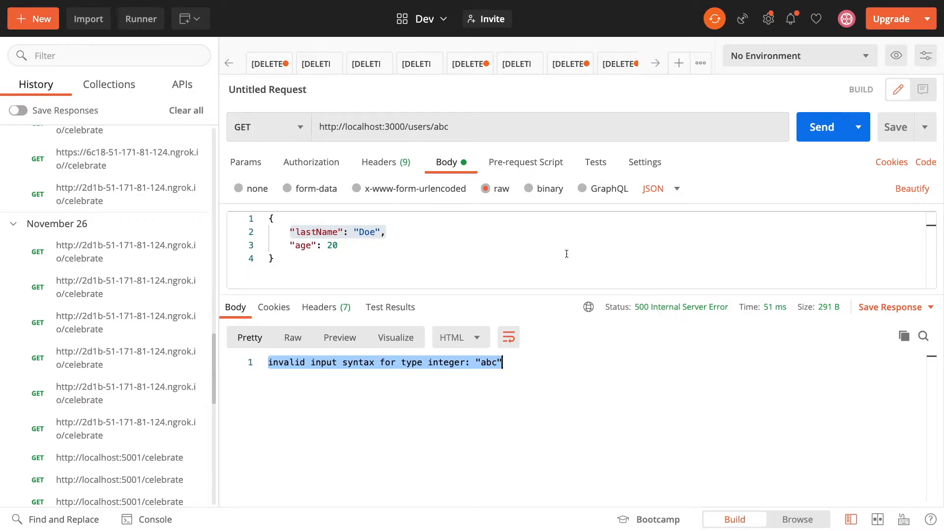
pyautogui.write('1')
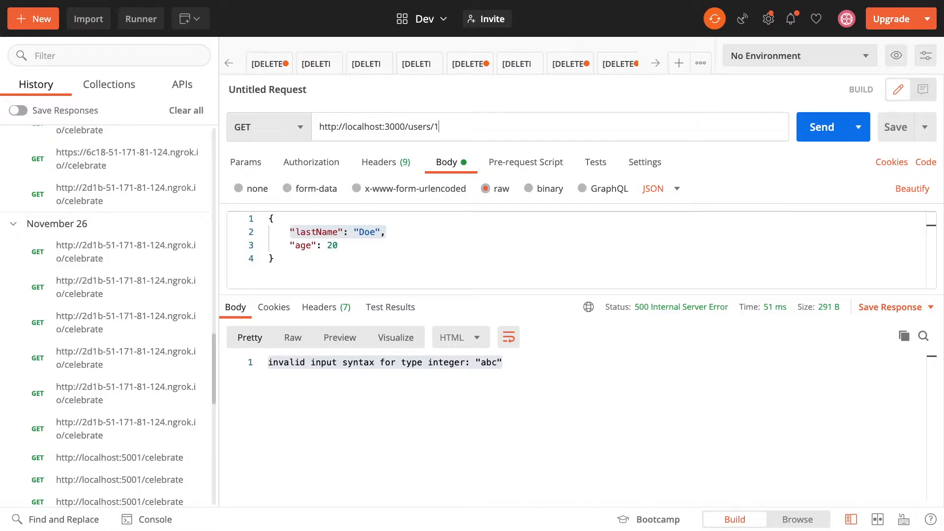
pyautogui.click(821, 127)
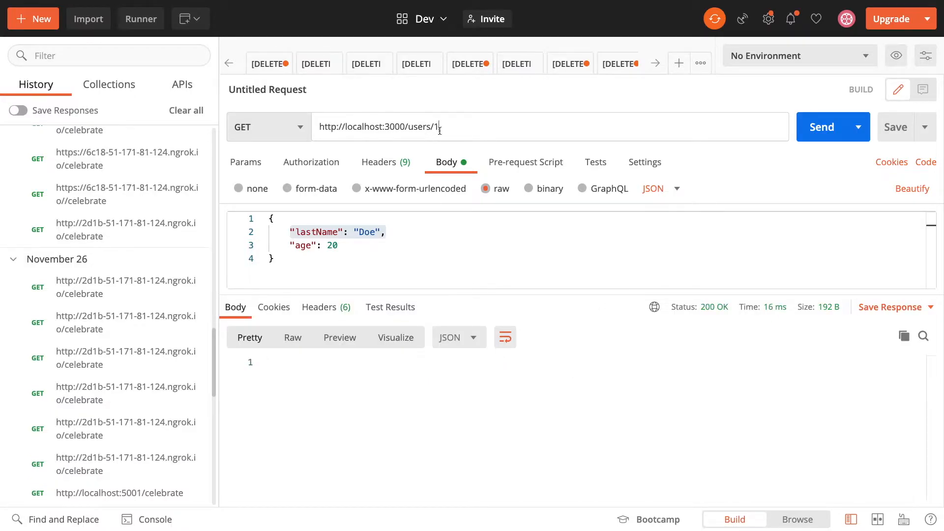
pyautogui.moveTo(522, 306)
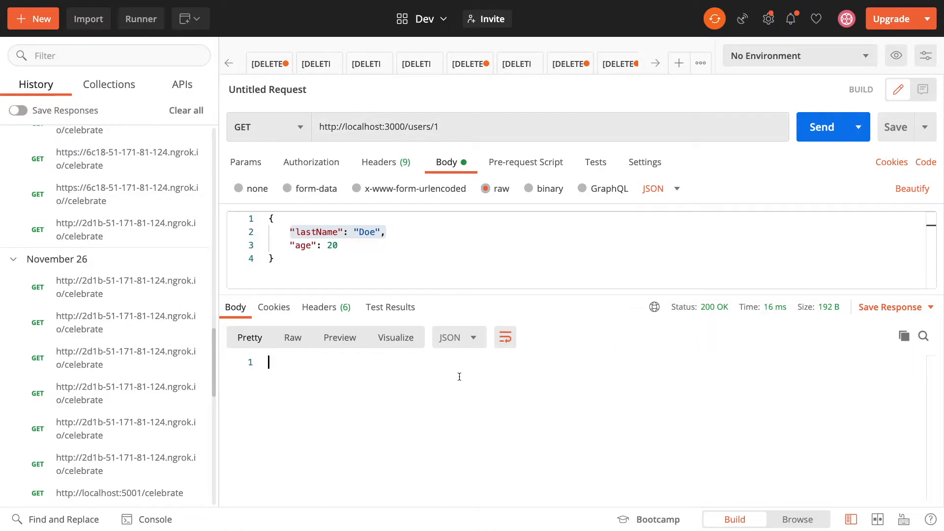
pyautogui.moveTo(643, 349)
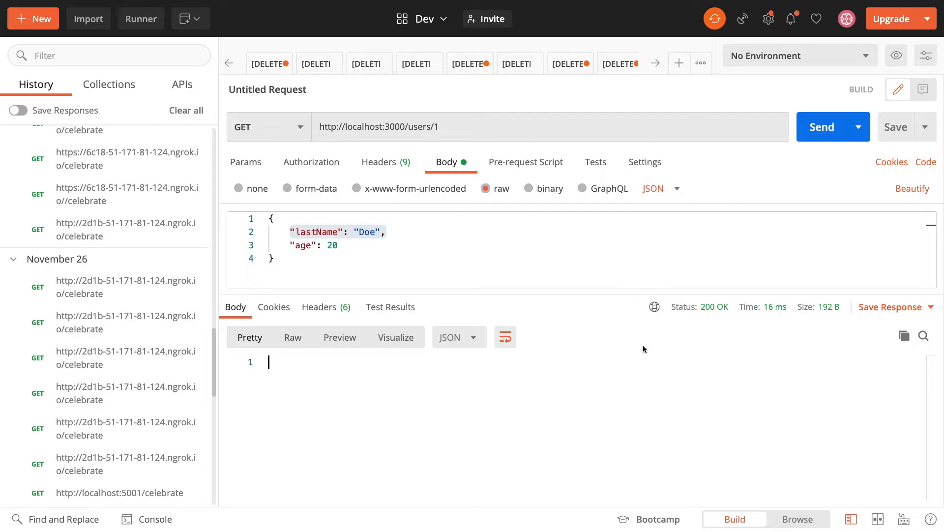
pyautogui.moveTo(691, 320)
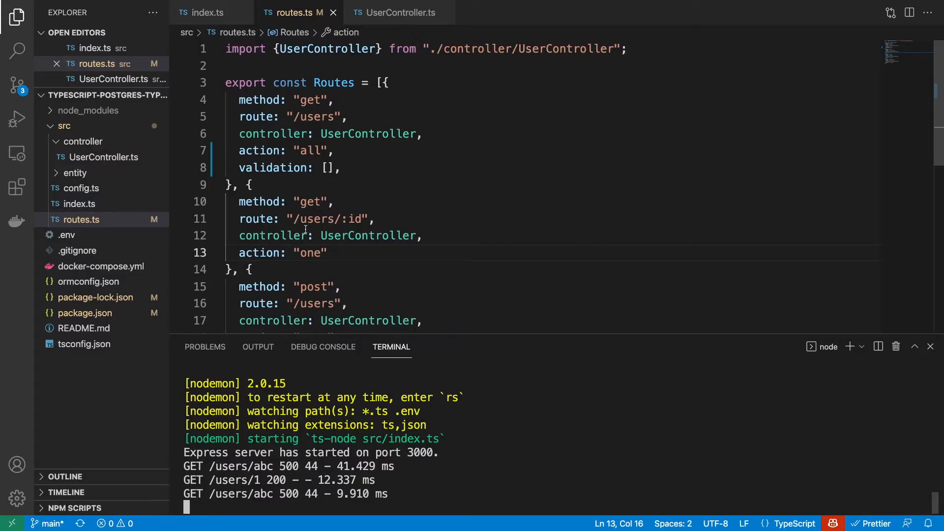
# - Add validation: [param('id').isInt()] to GET /users/:id with the param auto-import and save
pyautogui.write('.')
pyautogui.write('val')
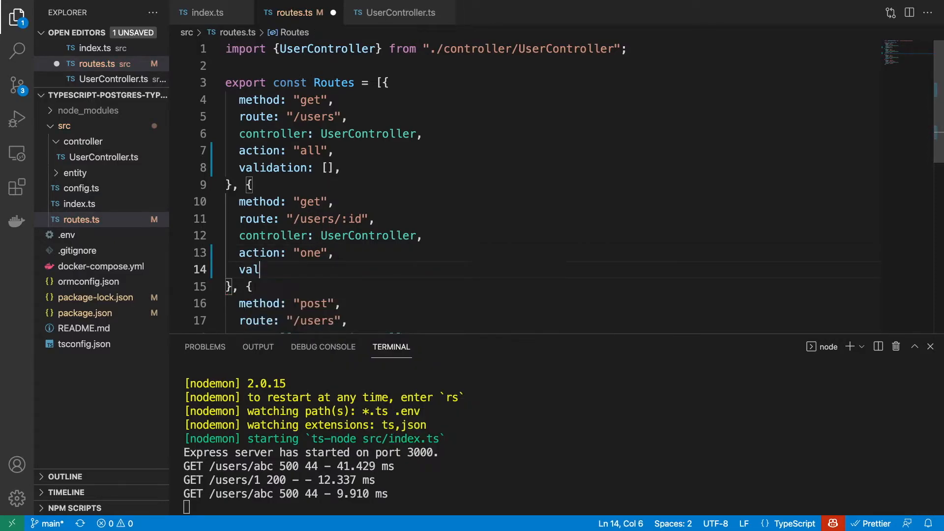
pyautogui.write('idation: []')
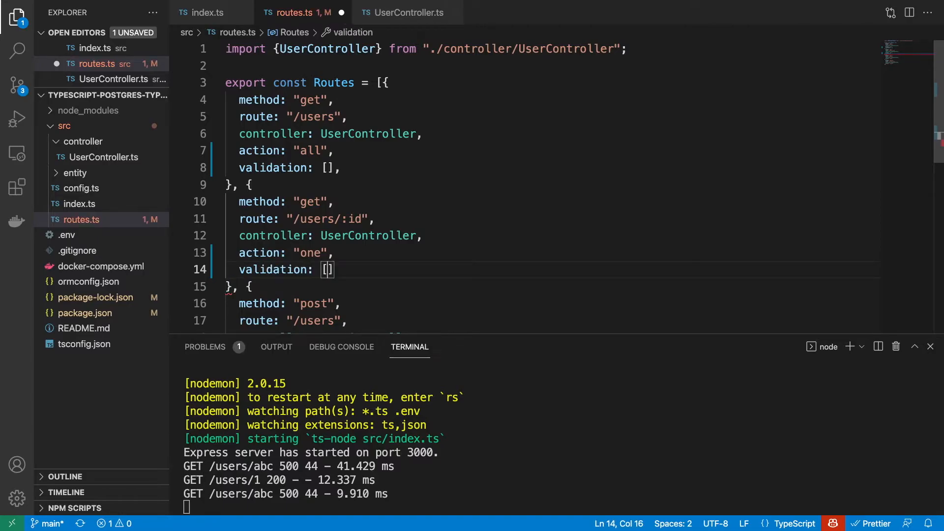
pyautogui.press('Enter')
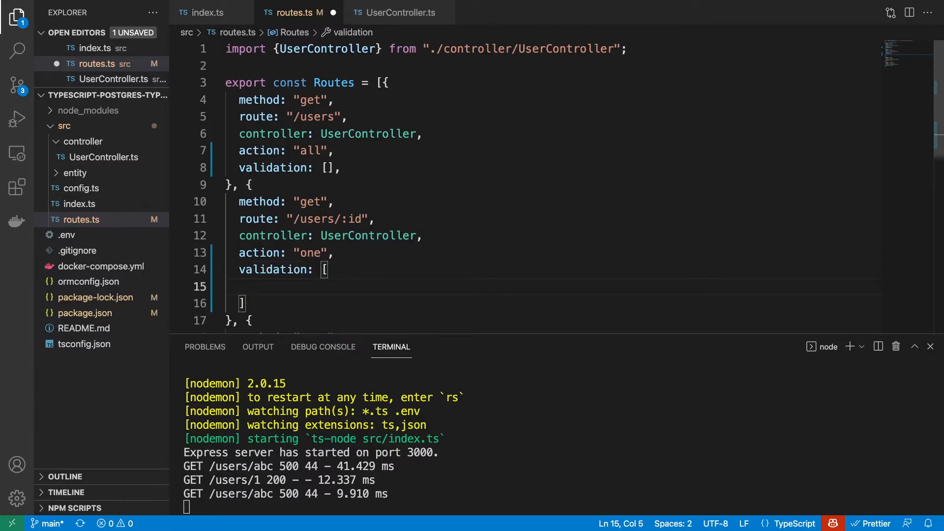
pyautogui.write('param')
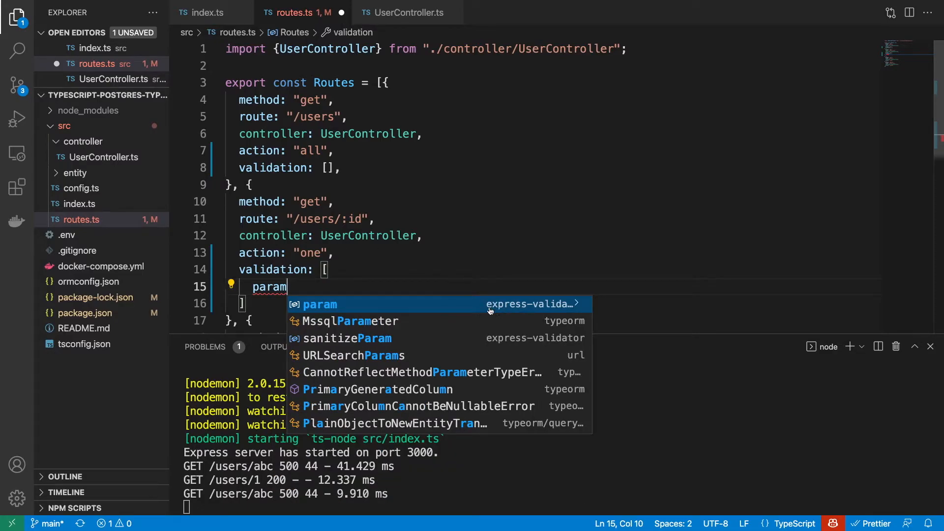
pyautogui.click(319, 304)
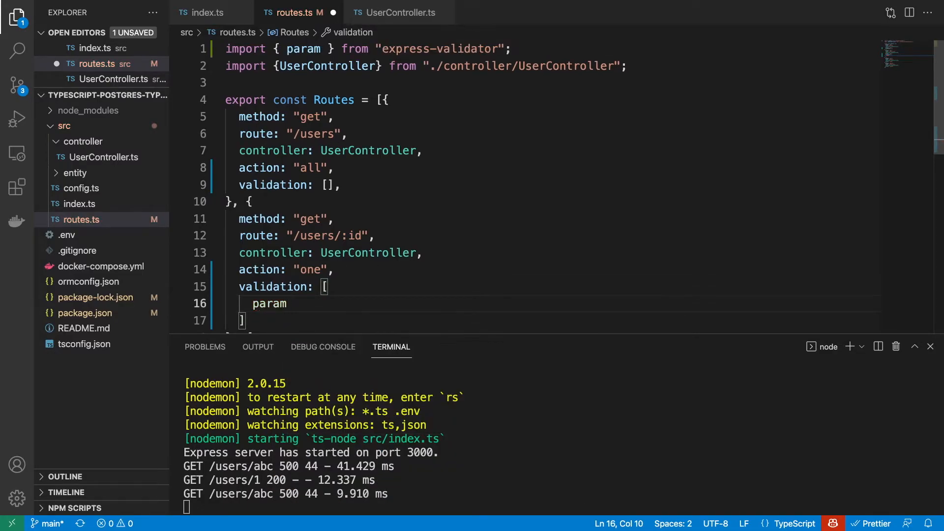
pyautogui.write('(')
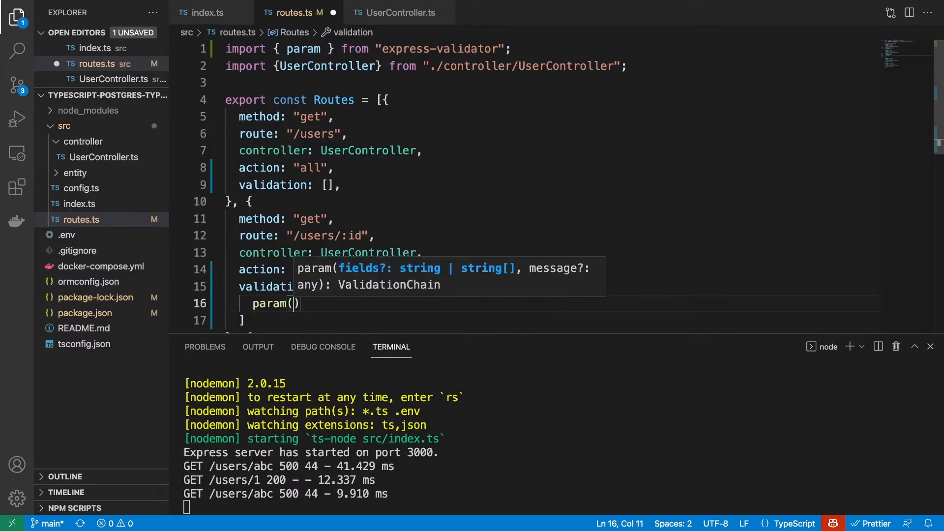
pyautogui.write("'id'")
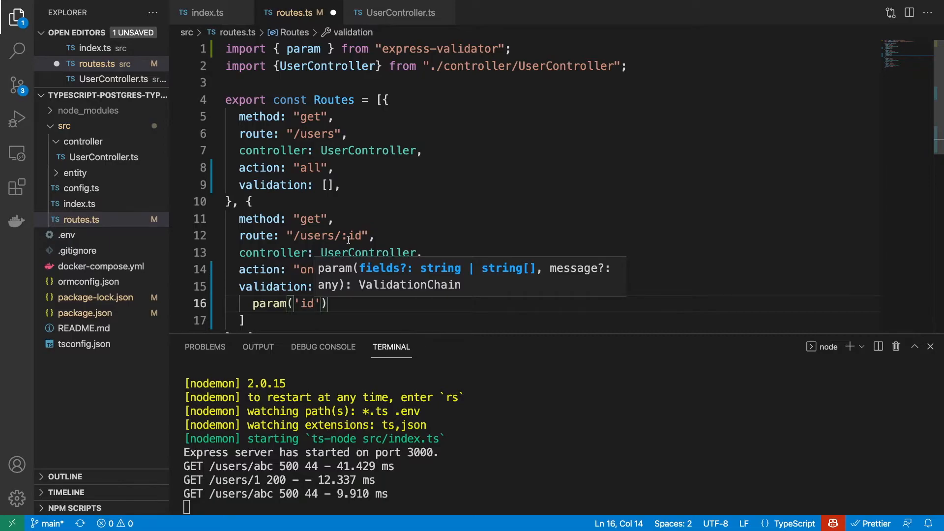
pyautogui.write('.is')
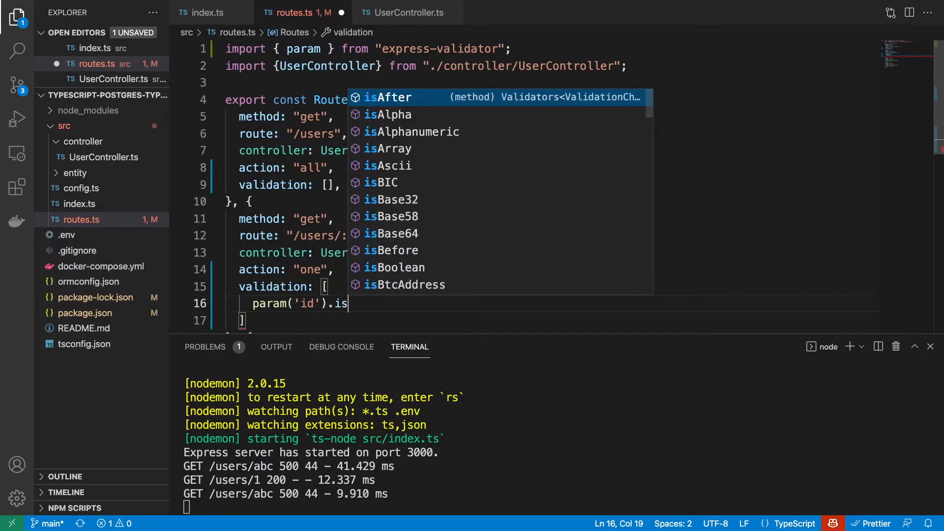
pyautogui.write('In')
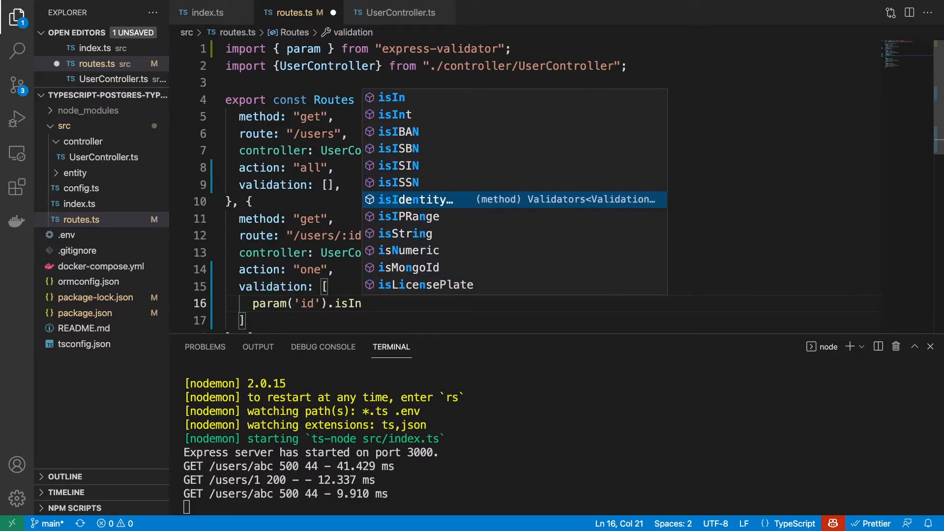
pyautogui.press('Up')
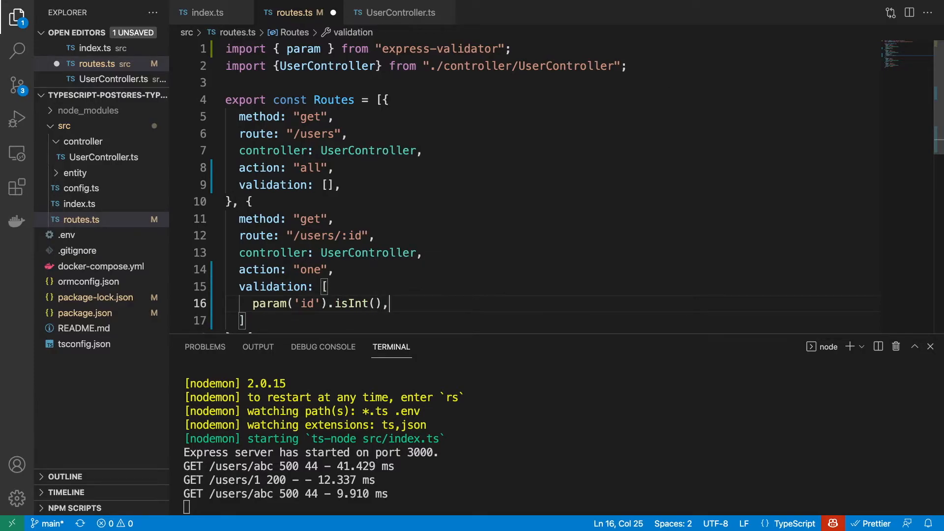
pyautogui.press('ctrl+s')
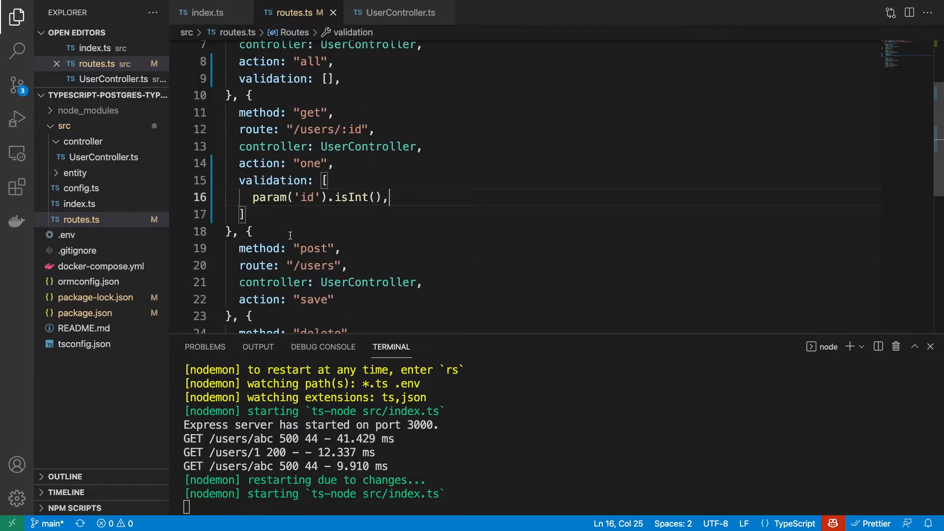
pyautogui.scroll(-3)
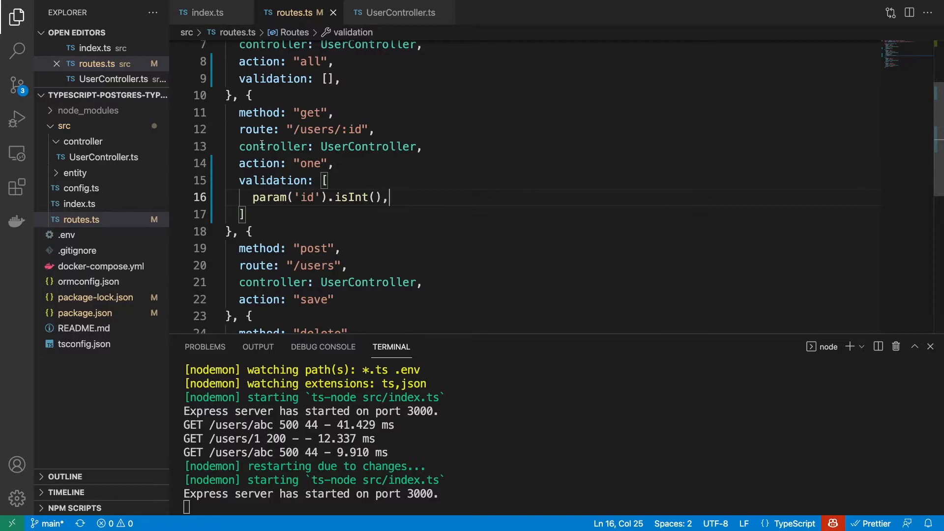
pyautogui.click(207, 11)
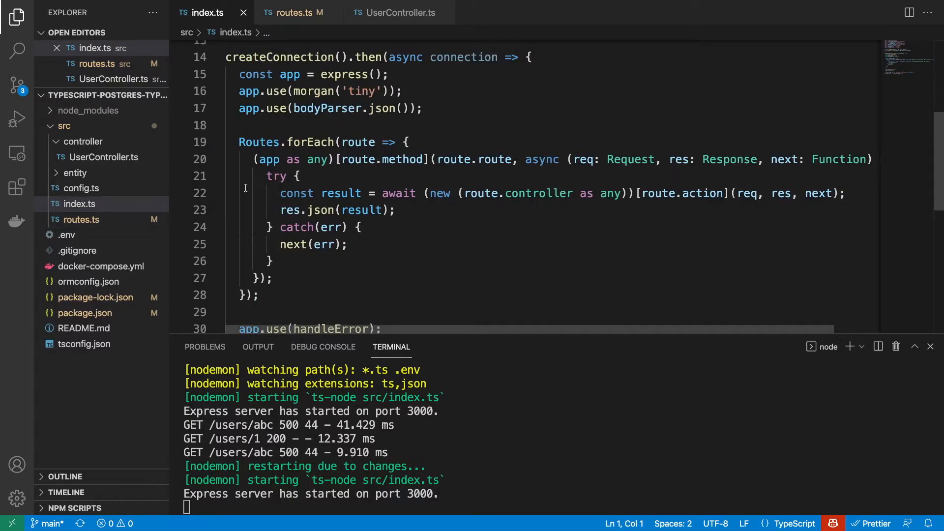
pyautogui.click(294, 12)
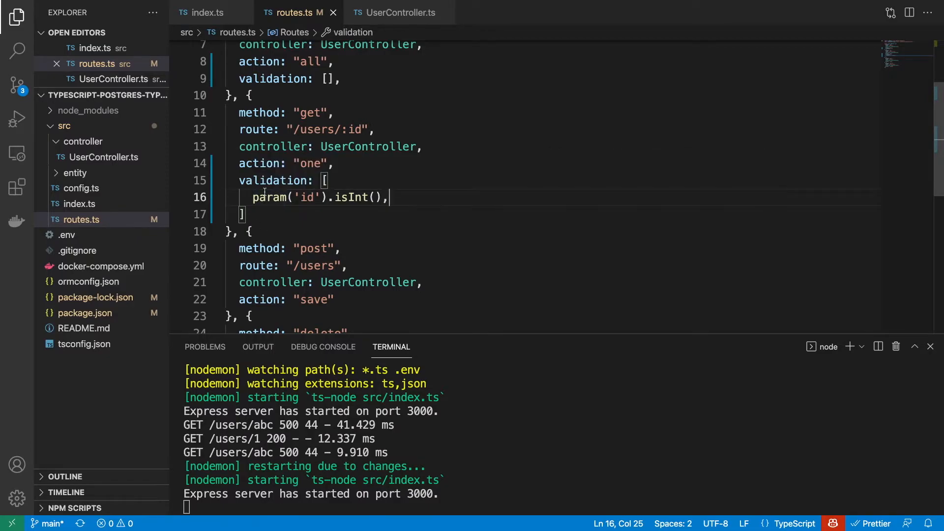
pyautogui.scroll(-3)
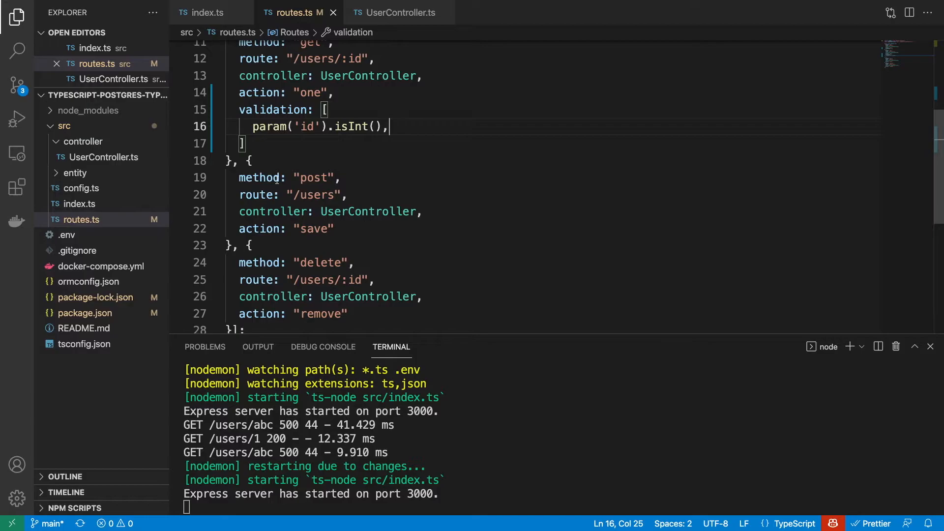
# - Start the POST /users validation array with body('firstName').isString()
pyautogui.click(338, 228)
pyautogui.write('valid')
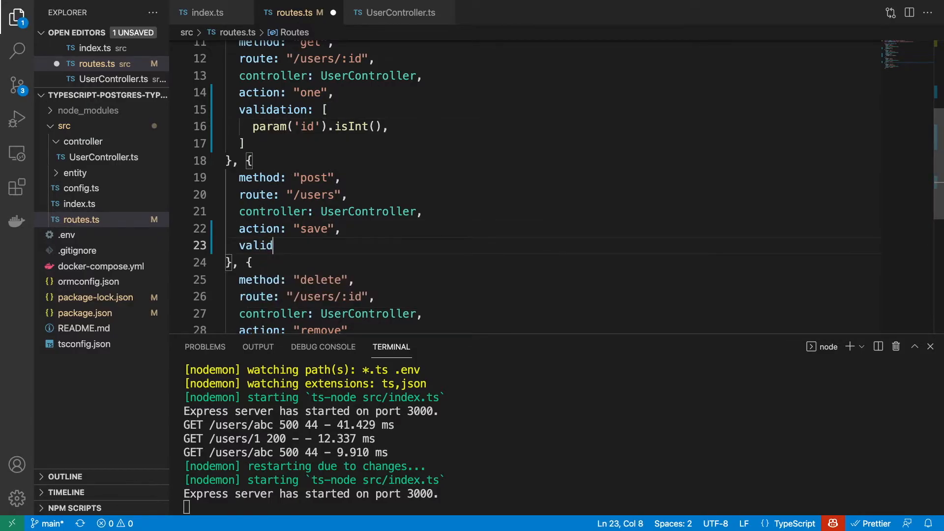
pyautogui.write('ation: [')
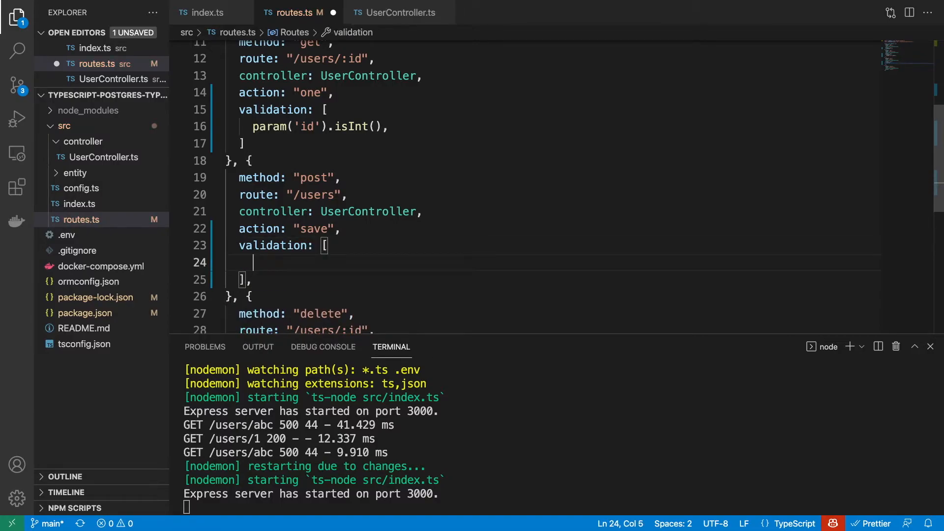
pyautogui.write('bo')
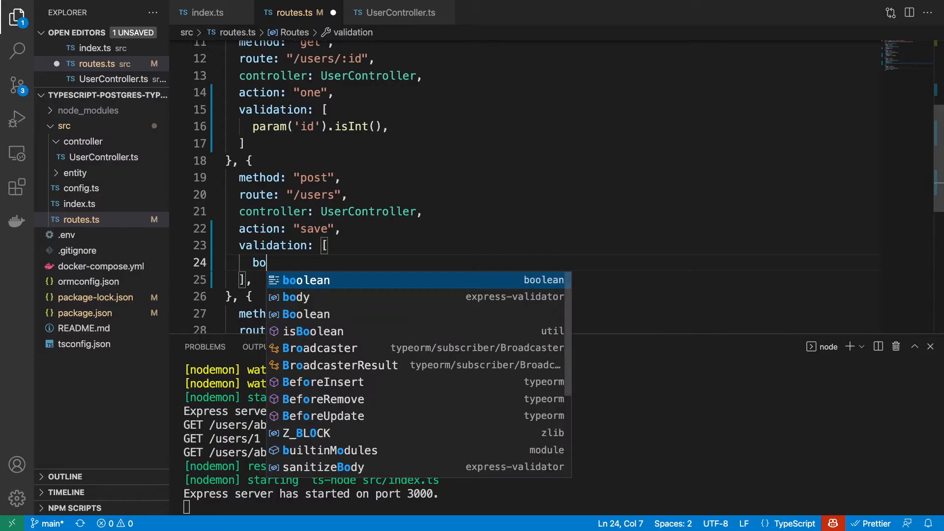
pyautogui.write('dy')
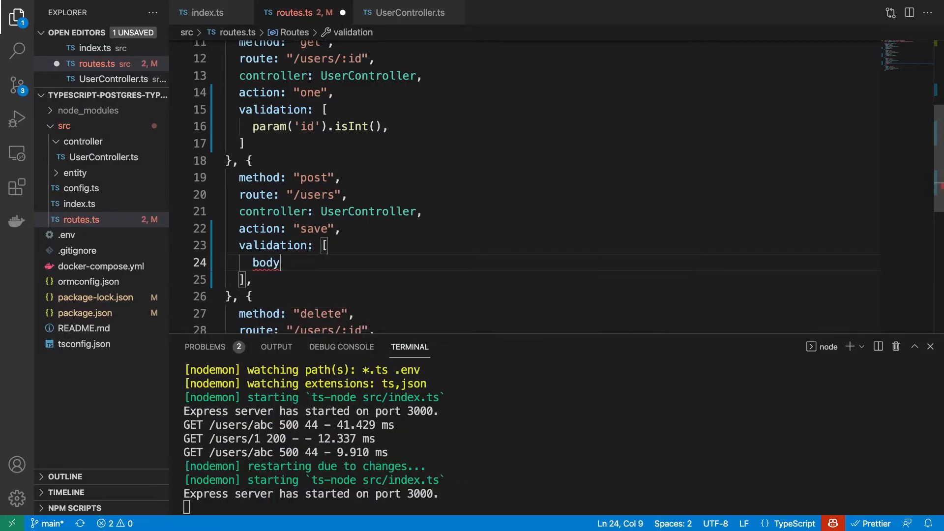
pyautogui.write("('fir')")
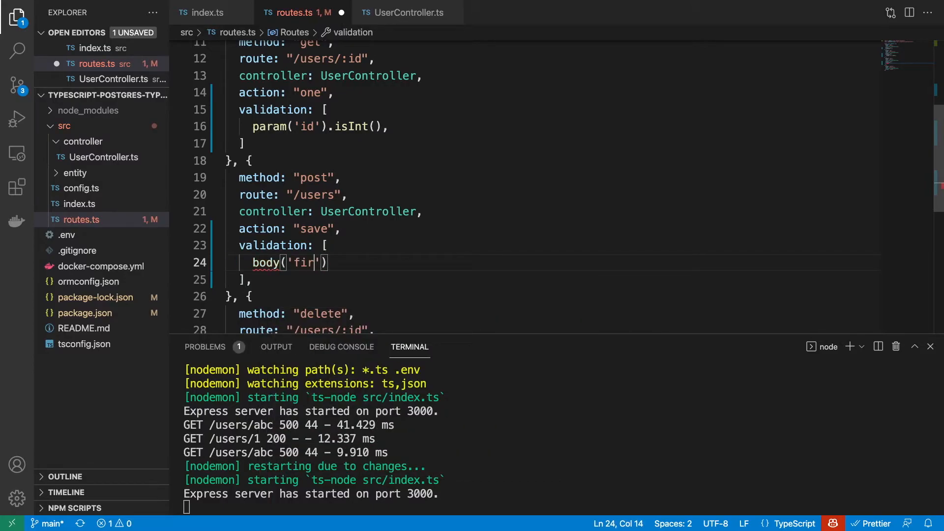
pyautogui.write('stName')
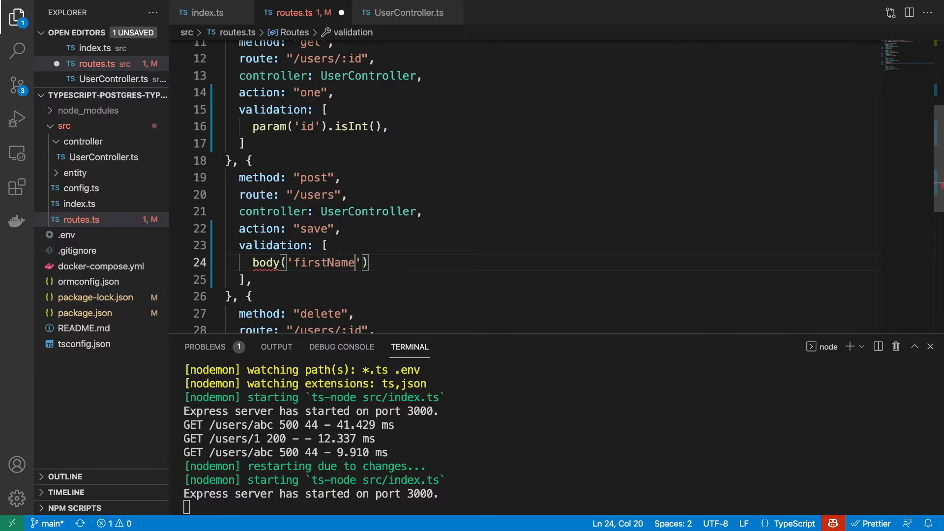
pyautogui.write('.i')
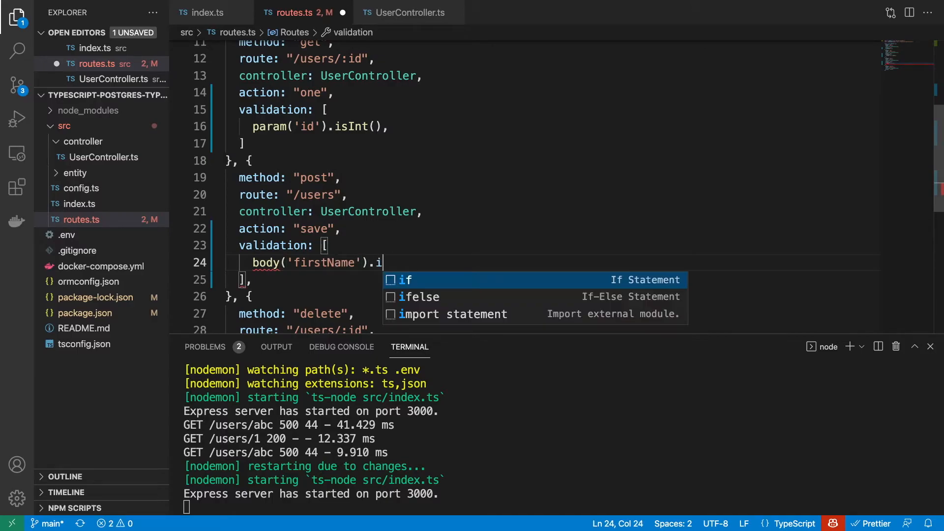
pyautogui.press('Backspace')
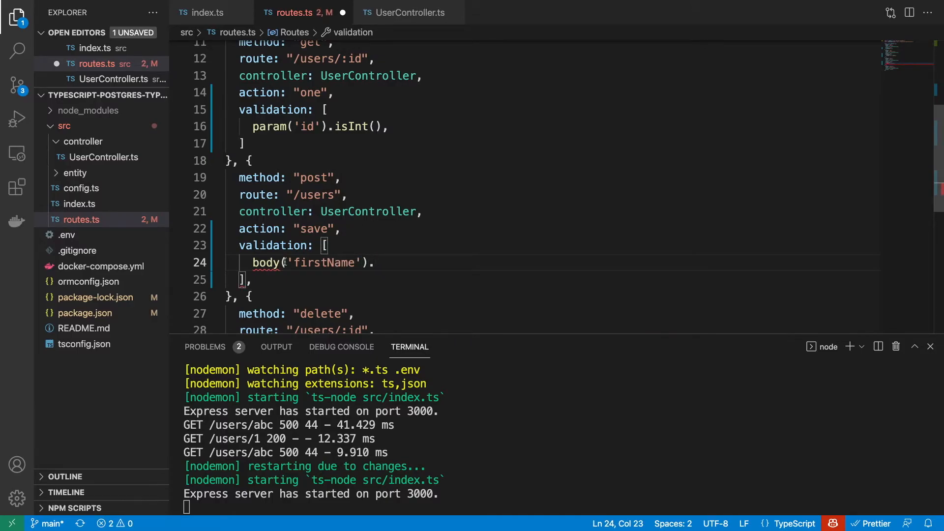
pyautogui.press('Backspace')
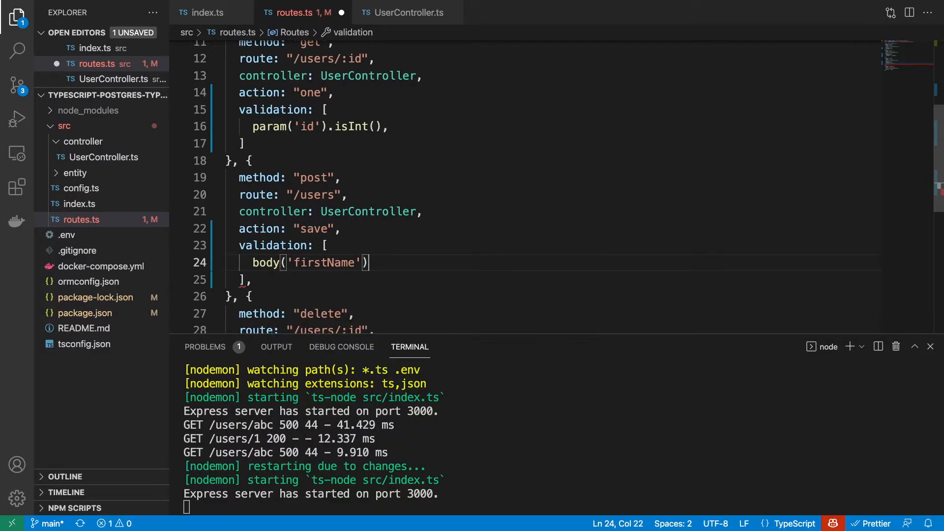
pyautogui.write('.')
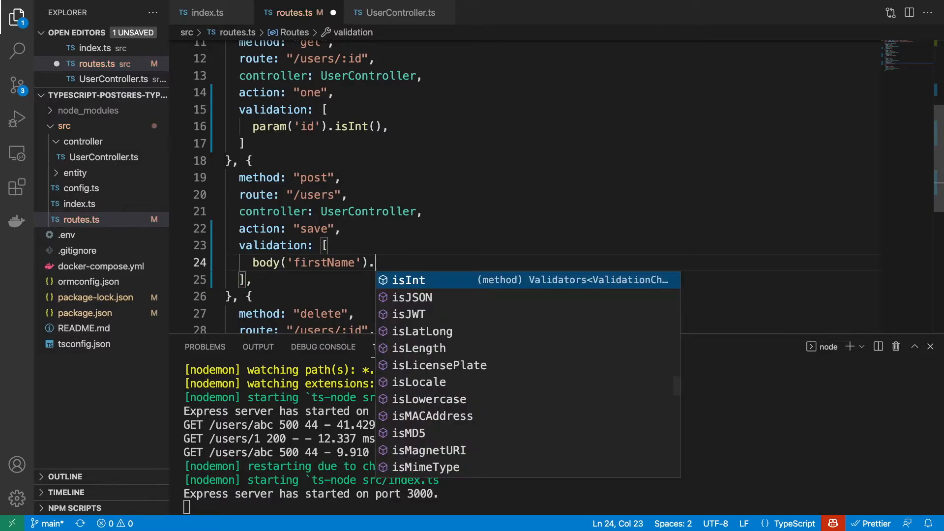
pyautogui.write('isString')
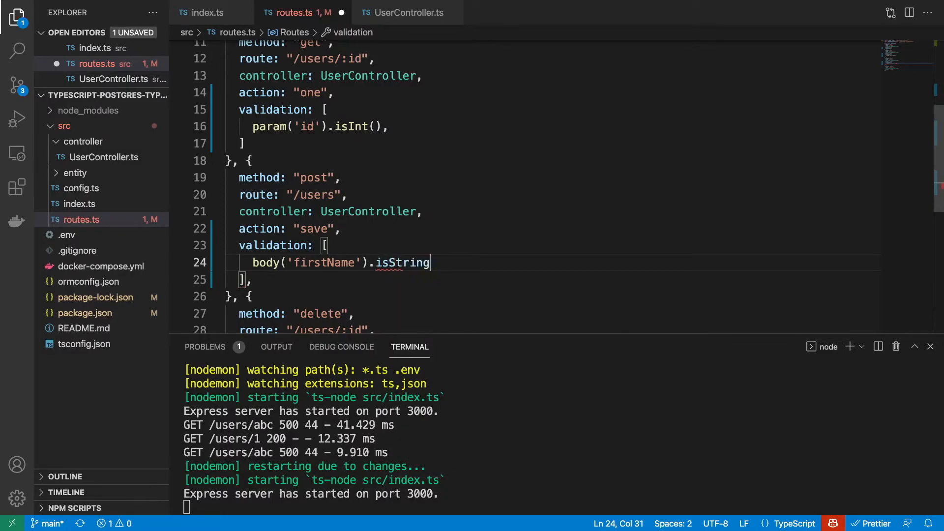
pyautogui.write('(),')
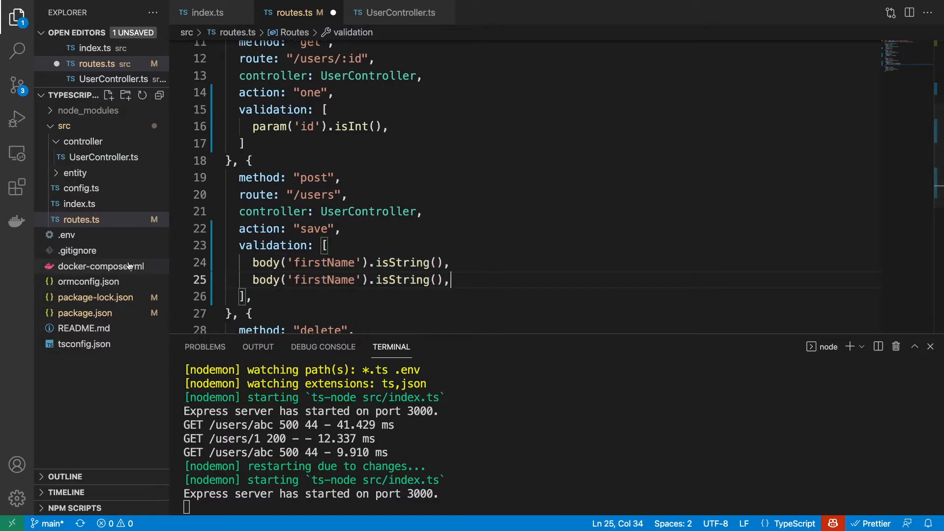
# - Add body('lastName').isString() and body('age').isInt({ min: 0 }) rules
pyautogui.write('lName')
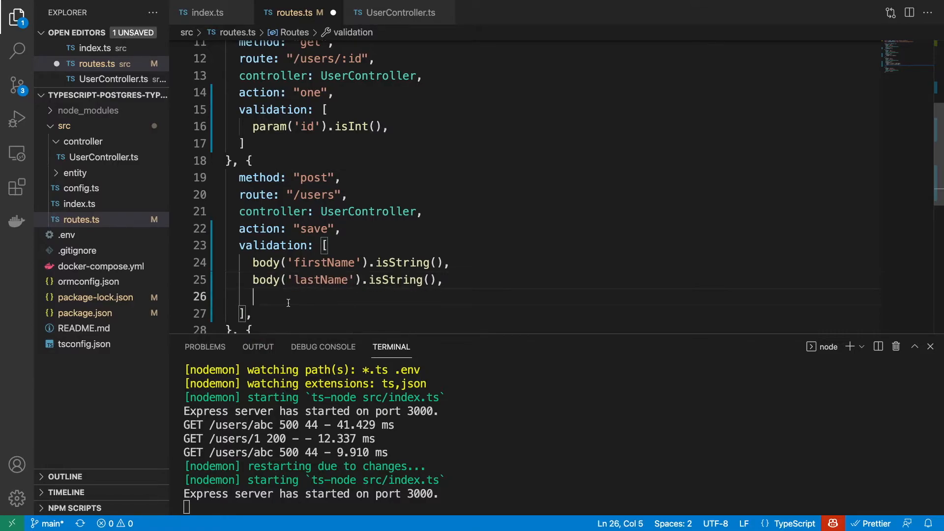
pyautogui.write("body('firstName').isString(),")
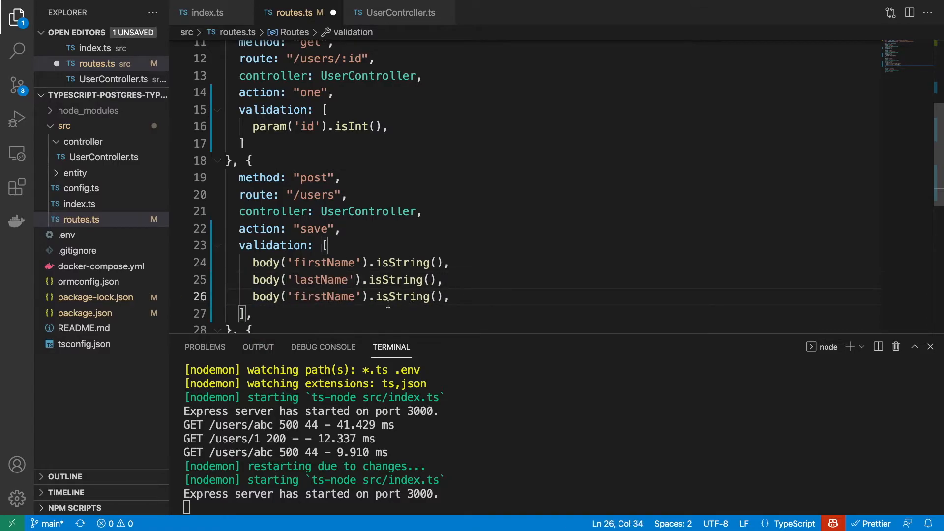
pyautogui.write('age')
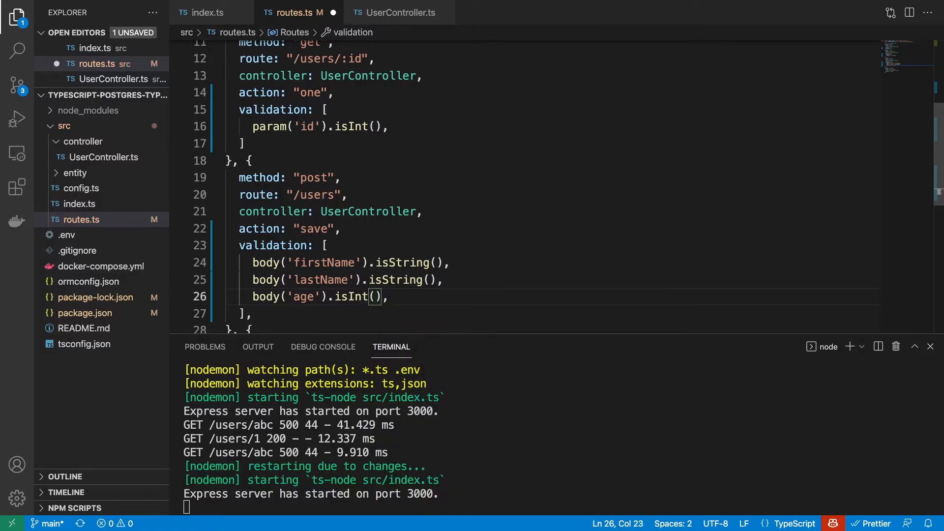
pyautogui.write('{}')
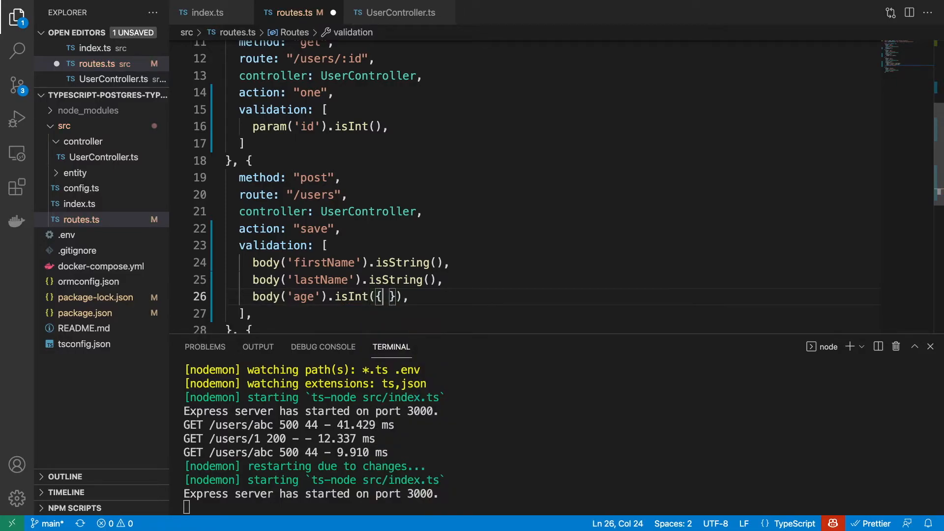
pyautogui.write('min: 0')
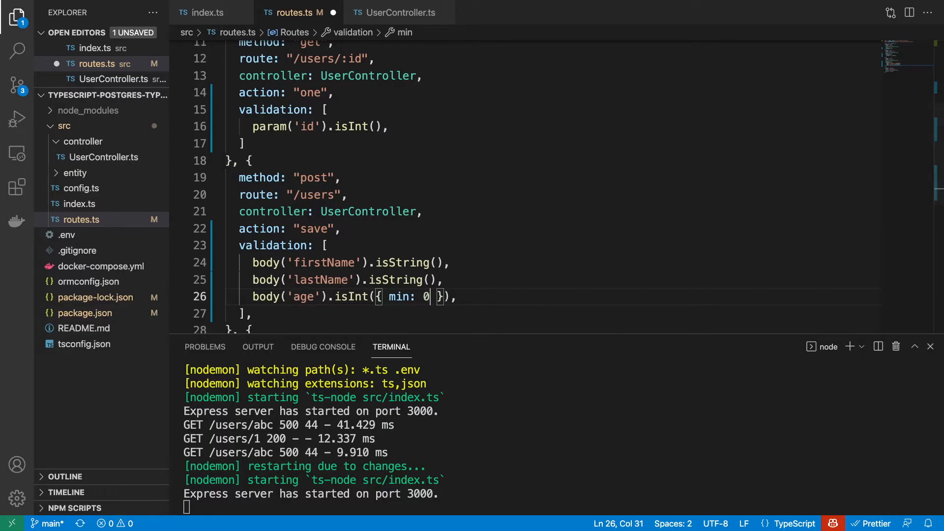
# - Add the missing comma after the get-by-id validation list and save routes.ts
pyautogui.scroll(-3)
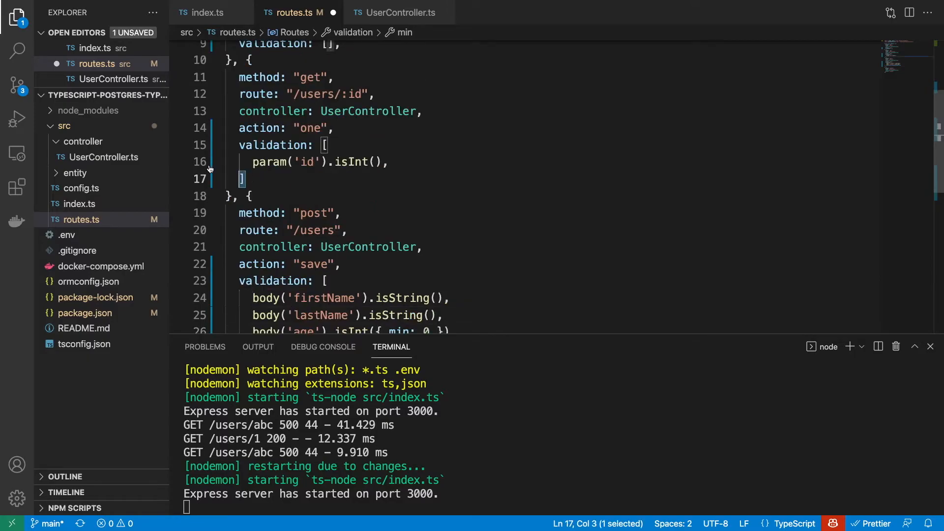
pyautogui.write(',')
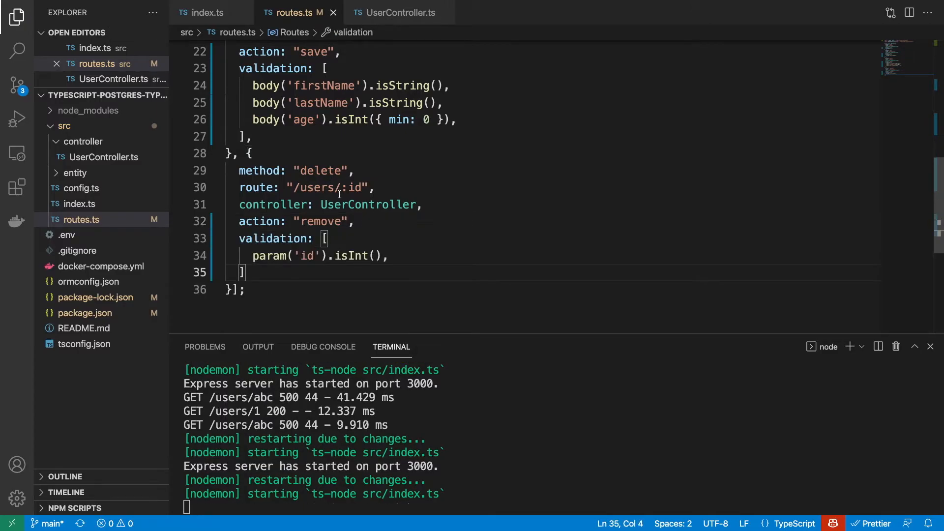
pyautogui.scroll(3)
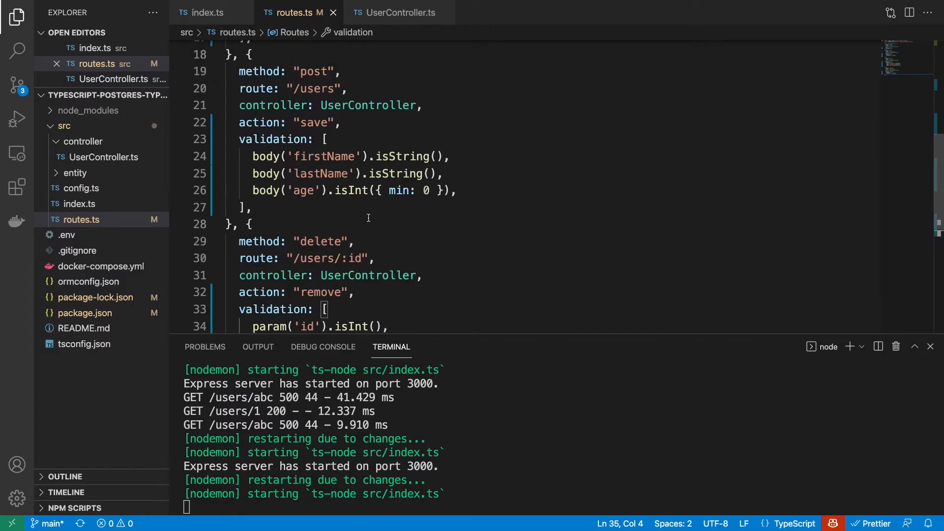
pyautogui.doubleClick(273, 175)
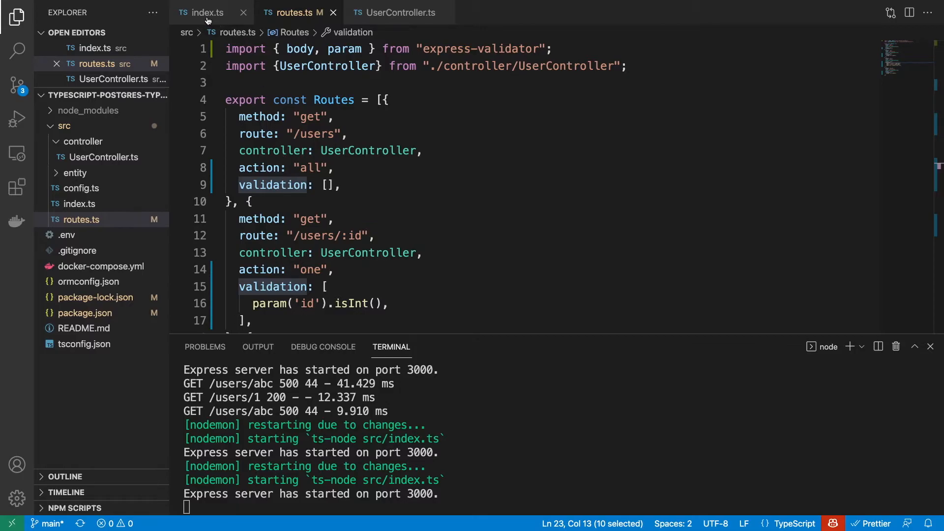
# - Spread ...route.validation before the async handler in index.ts's route registration
pyautogui.click(208, 12)
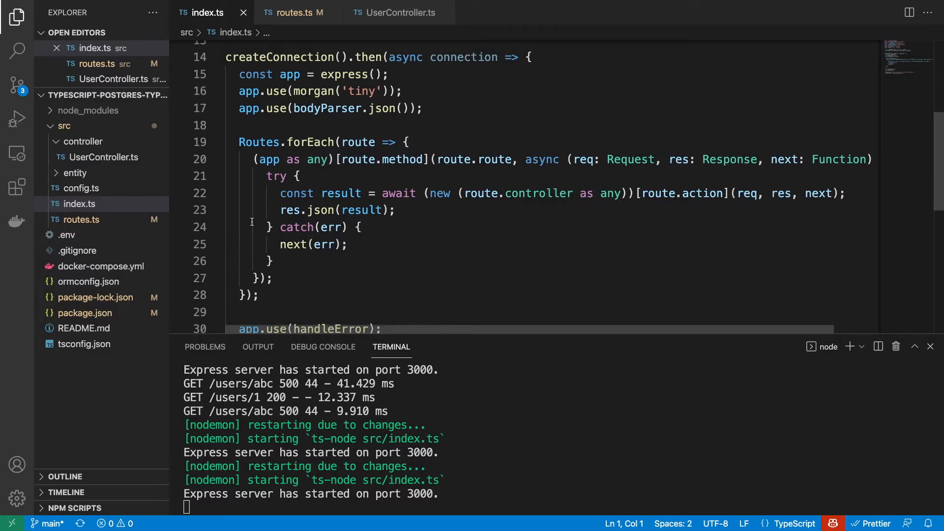
pyautogui.moveTo(524, 165)
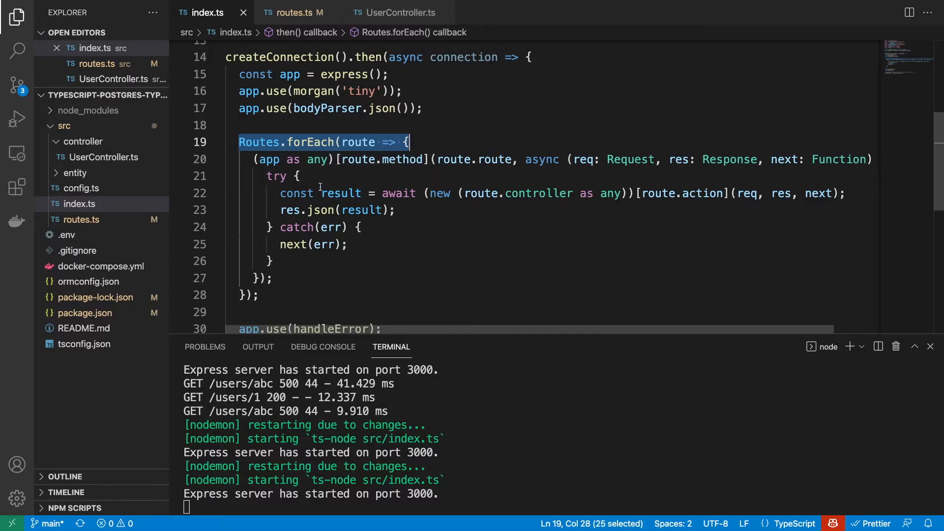
pyautogui.moveTo(376, 176)
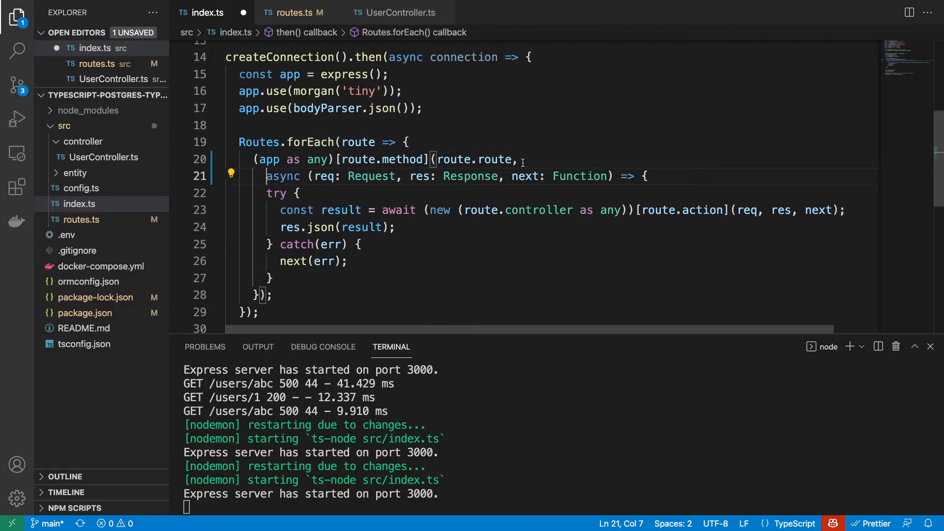
pyautogui.write('...route.validation,')
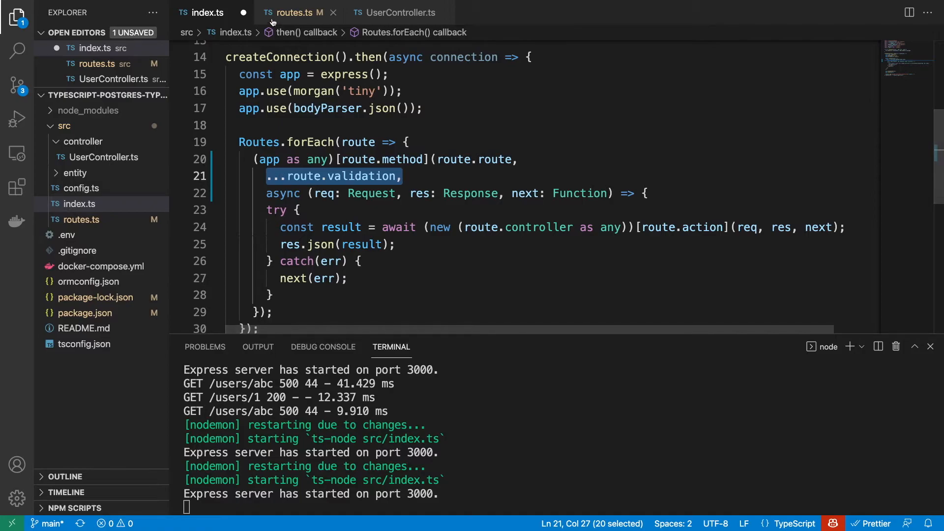
pyautogui.click(294, 12)
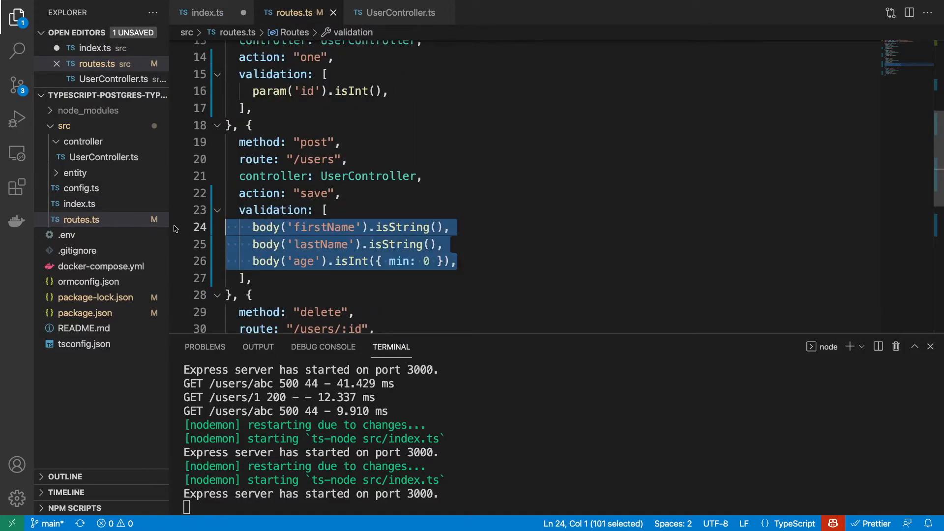
pyautogui.click(207, 12)
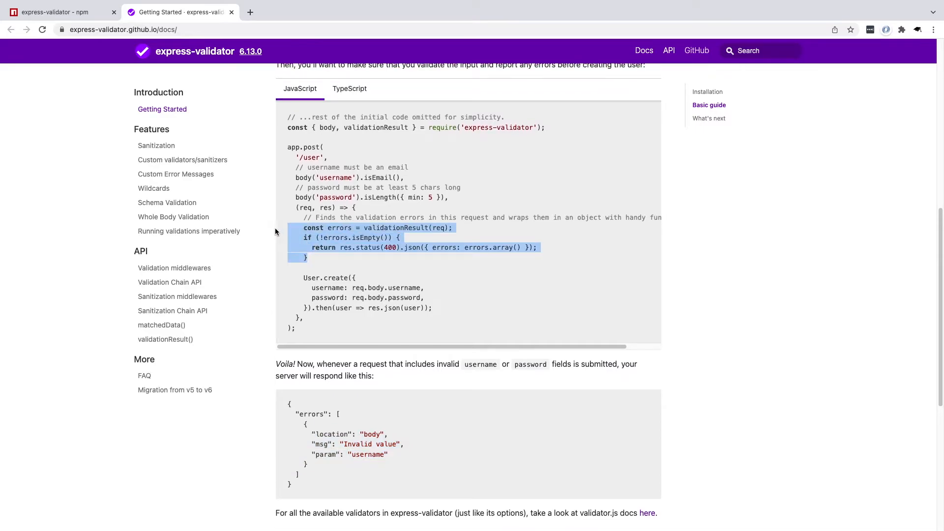
pyautogui.moveTo(341, 224)
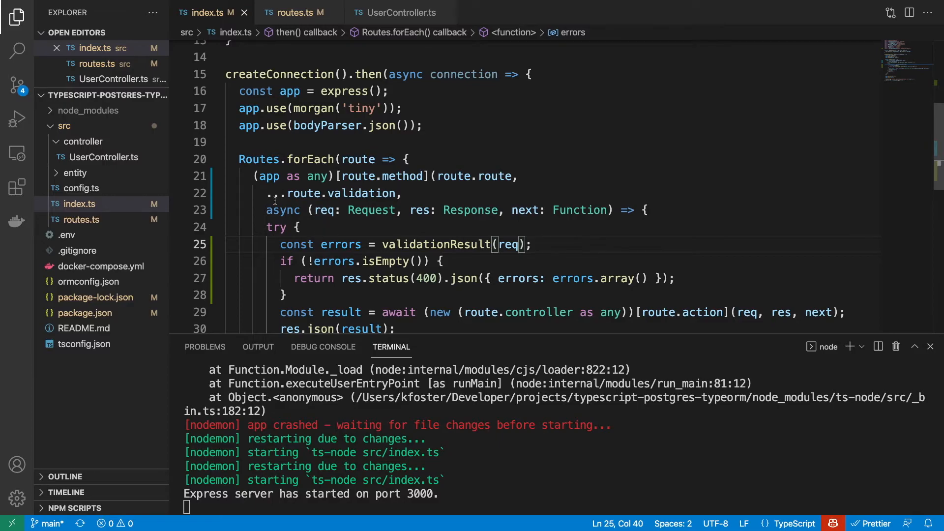
# - Review the validators in routes.ts, then scroll through the validationResult check in index.ts
pyautogui.scroll(-3)
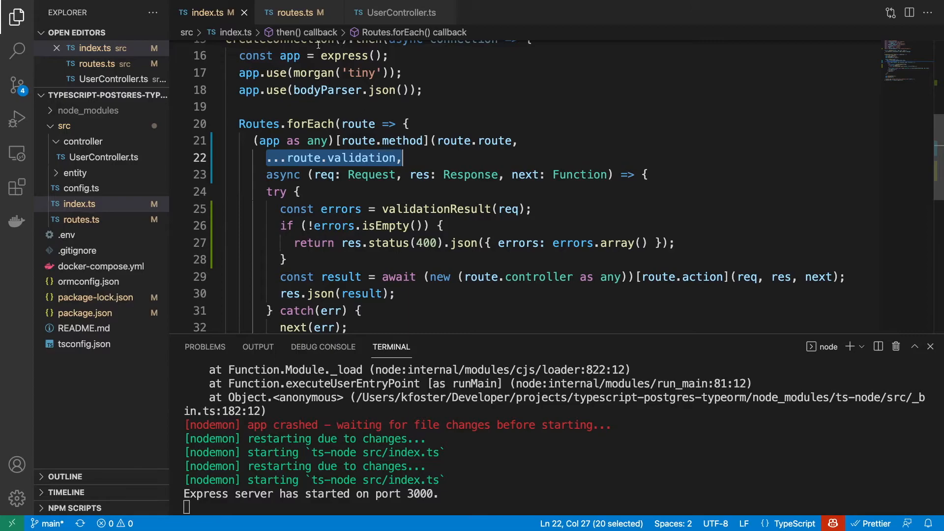
pyautogui.click(294, 12)
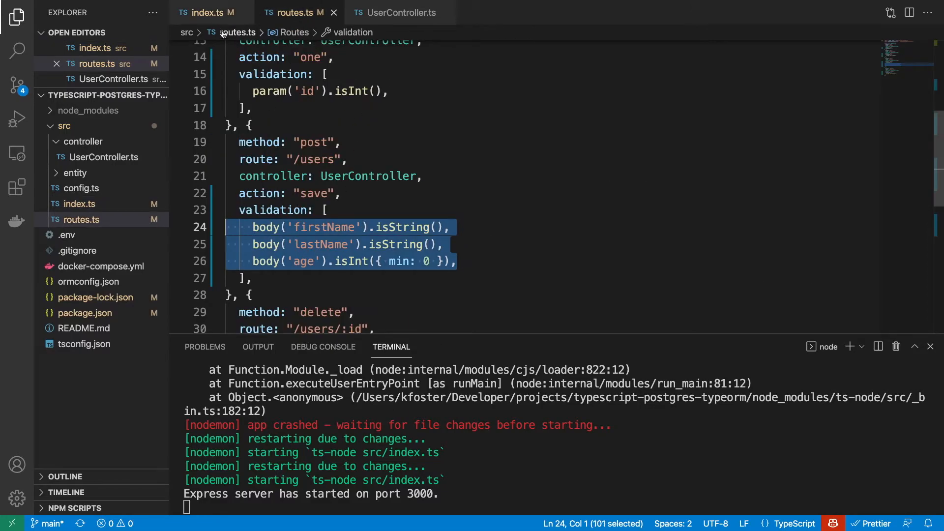
pyautogui.click(210, 12)
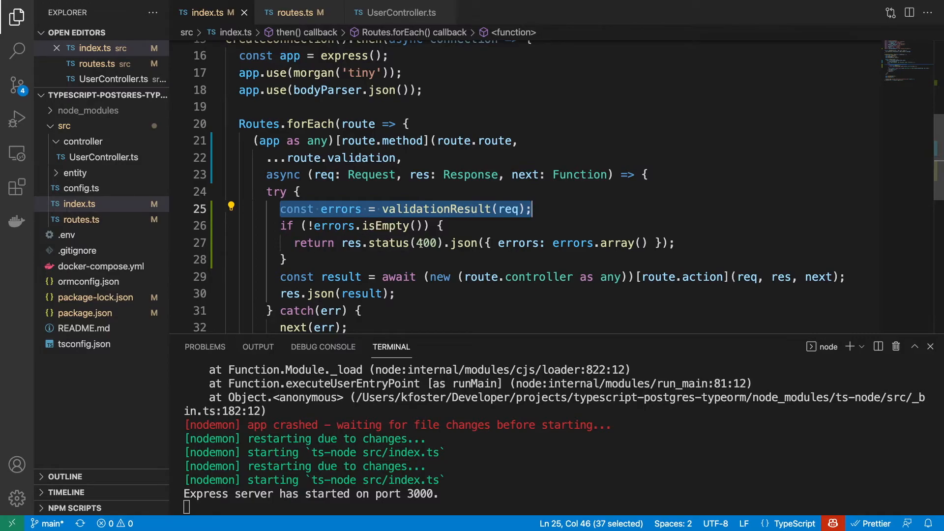
pyautogui.scroll(-3)
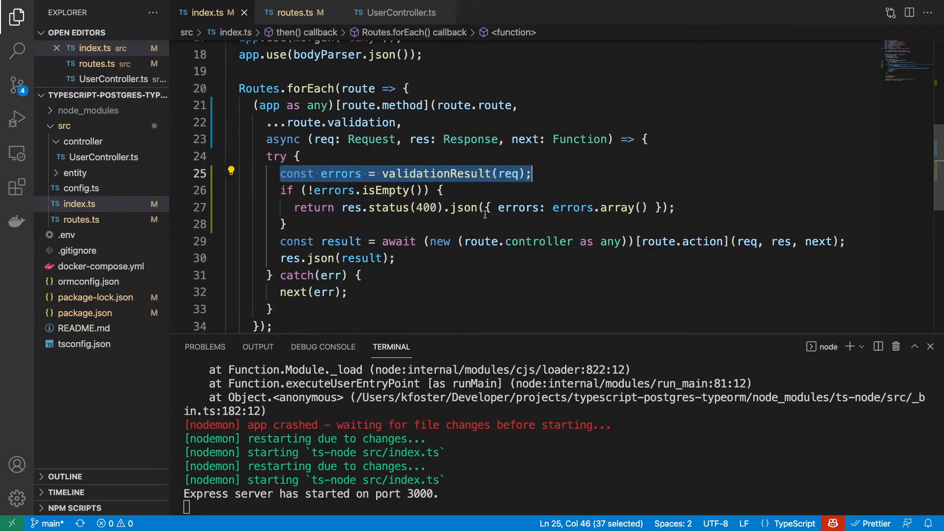
pyautogui.moveTo(579, 190)
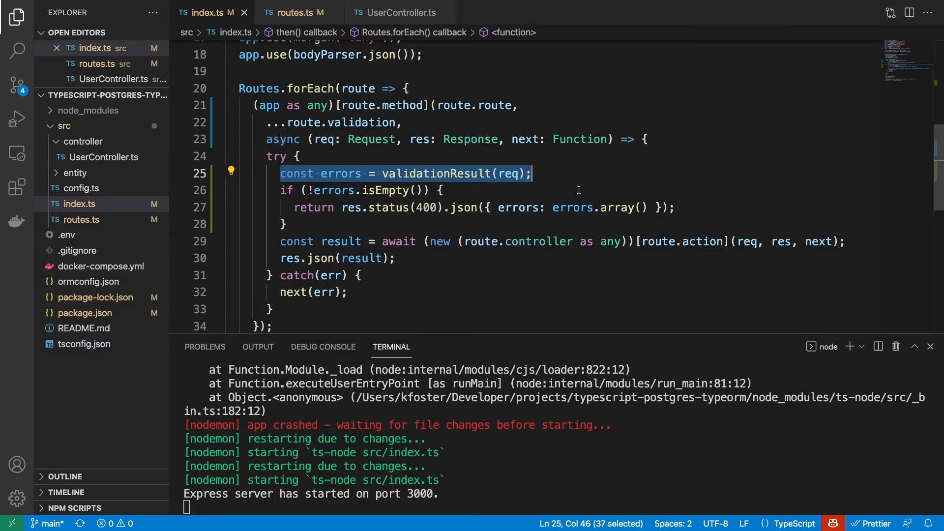
pyautogui.scroll(-3)
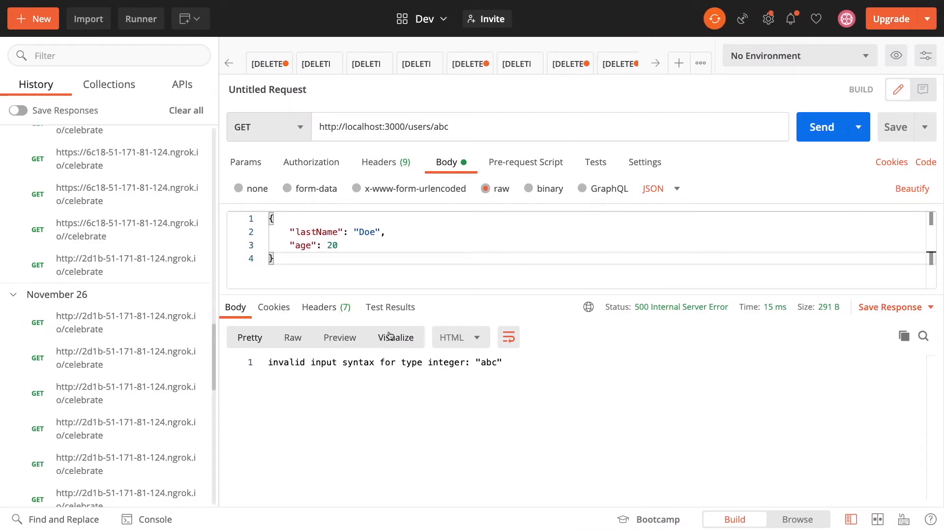
# - Resend GET /users/abc to see the 400 invalid id error, then switch the method to POST
pyautogui.click(821, 127)
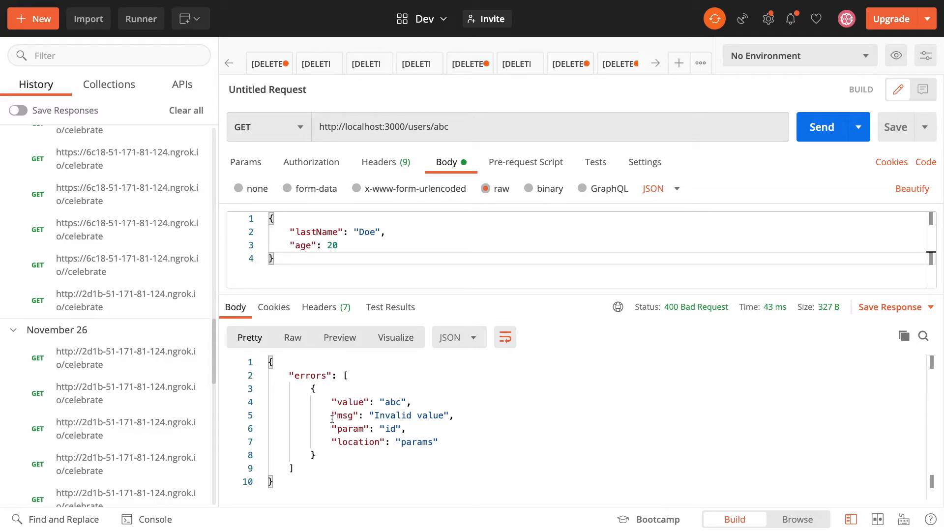
pyautogui.moveTo(331, 402); pyautogui.dragTo(438, 441)
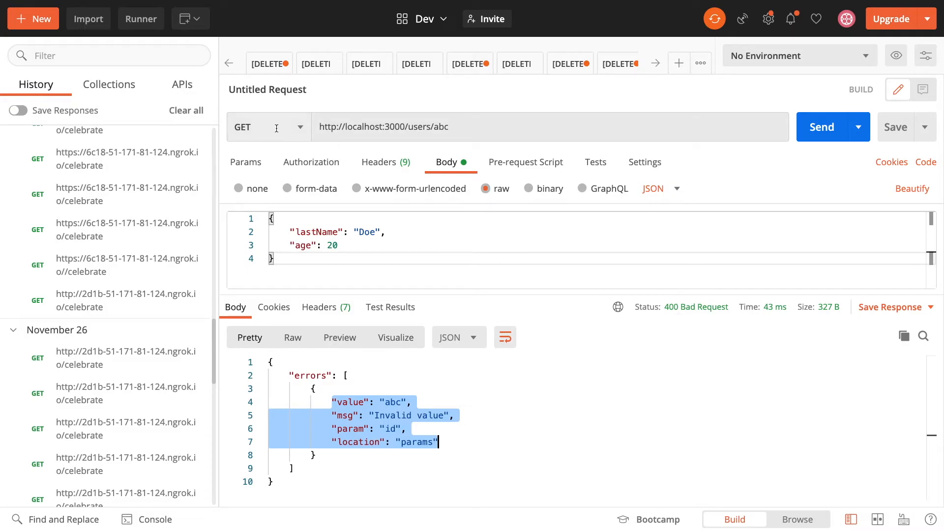
pyautogui.click(242, 126)
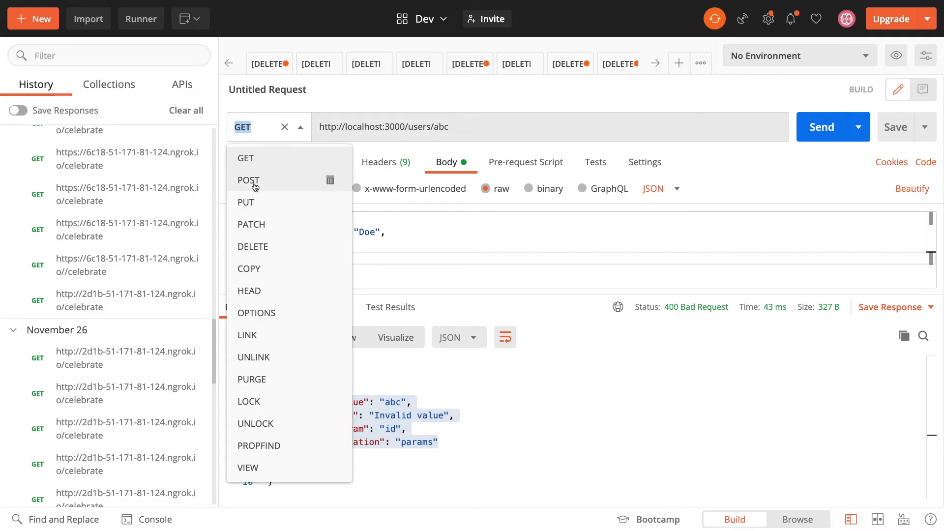
pyautogui.click(248, 180)
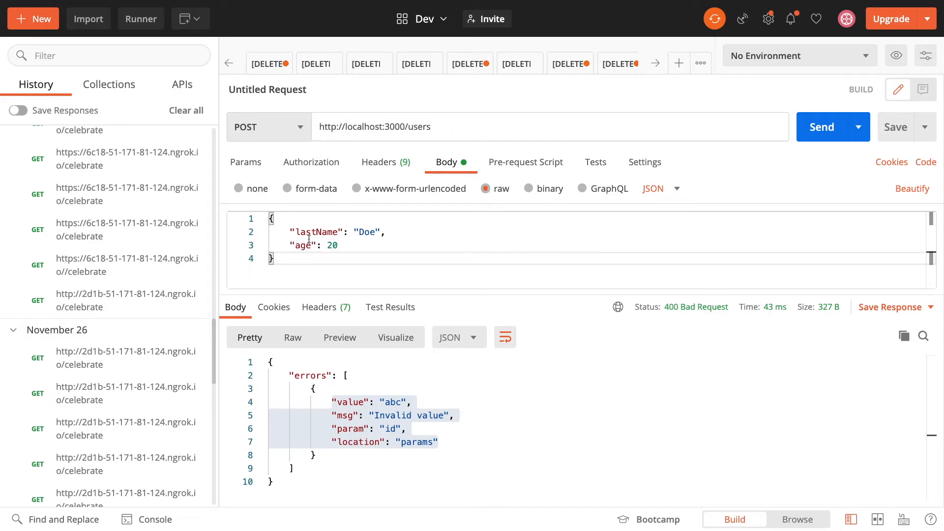
# - Send POST /users without firstName, then add "firstName": "John" and create the user
pyautogui.click(821, 127)
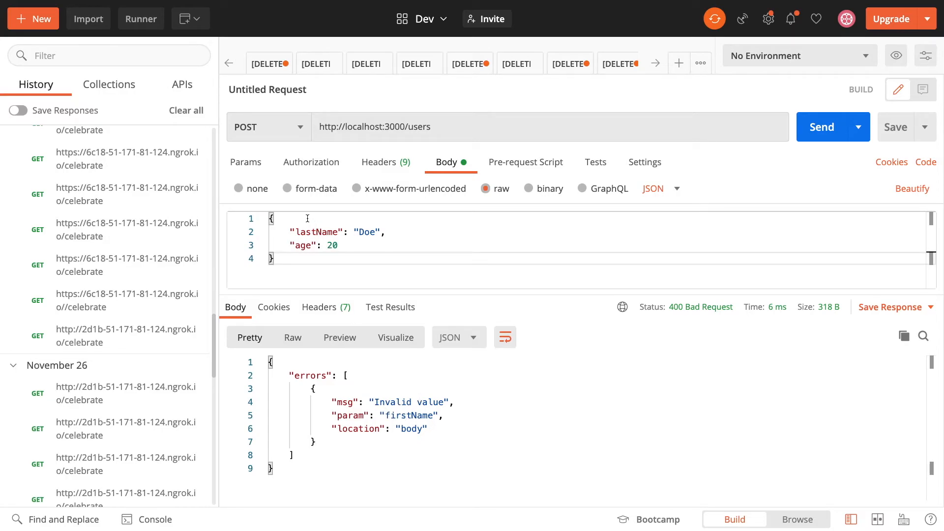
pyautogui.write('firstName"')
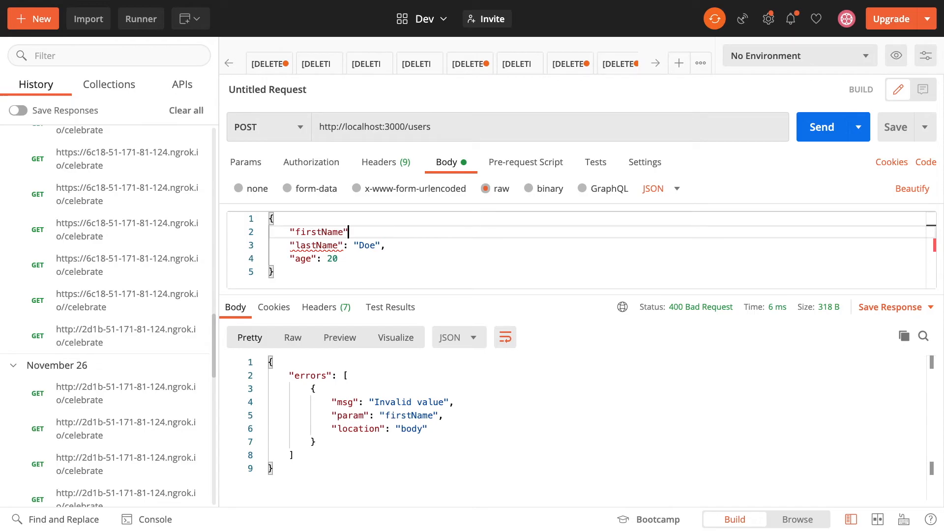
pyautogui.write(': "K"')
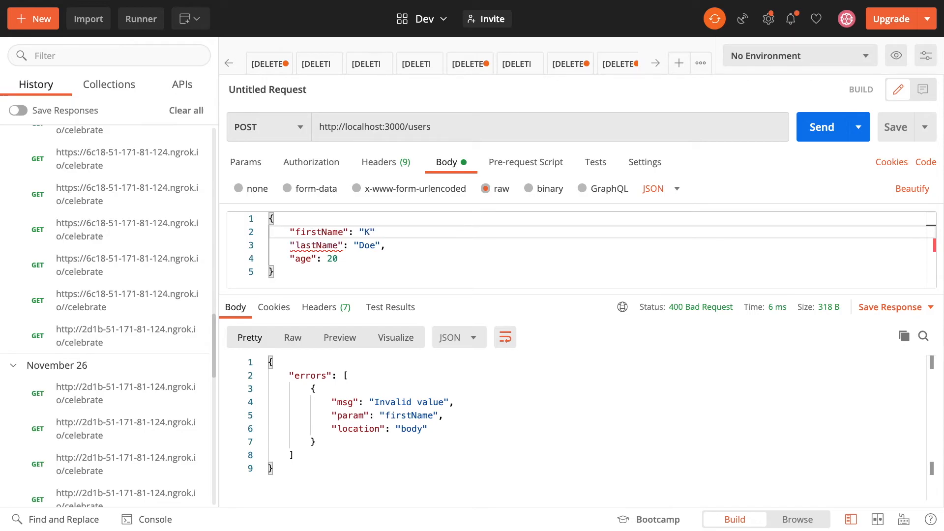
pyautogui.write('ohn')
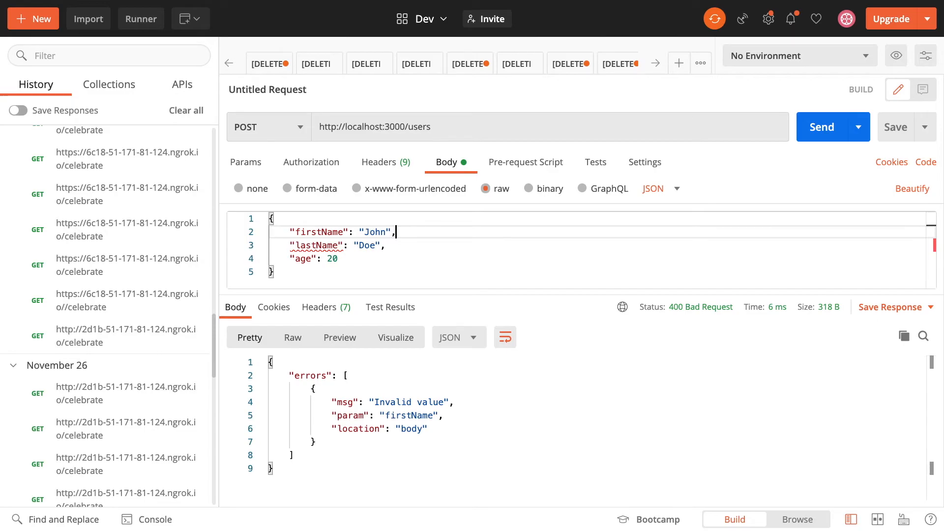
pyautogui.click(821, 127)
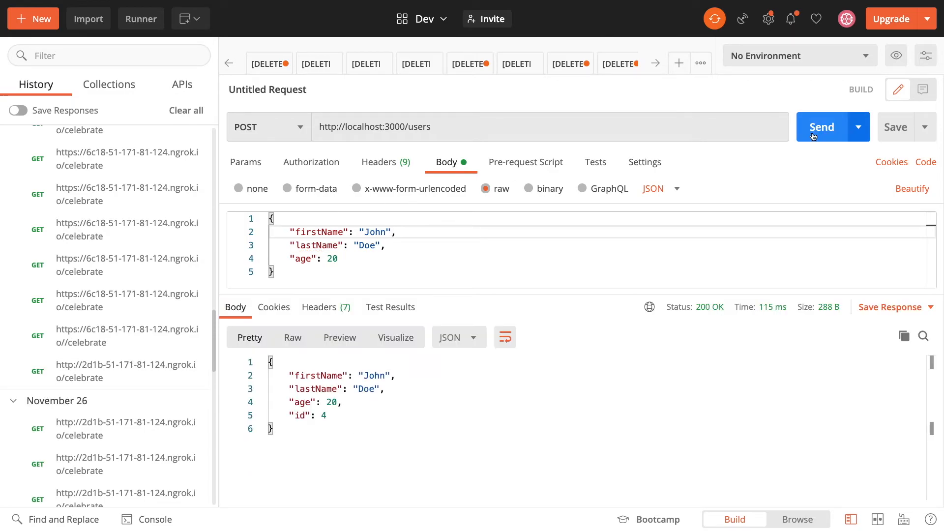
pyautogui.moveTo(316, 409)
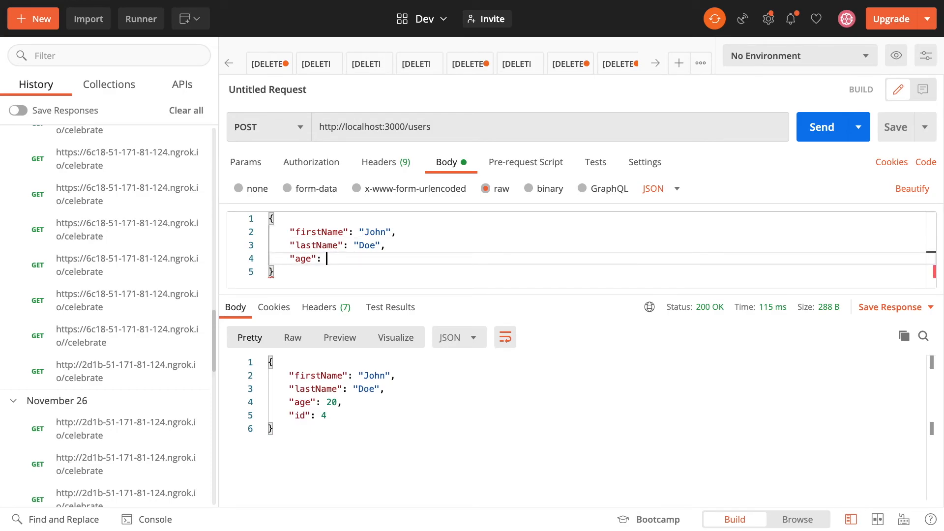
# - Send the request with age -20 and highlight the 400 age validation error
pyautogui.write('-20')
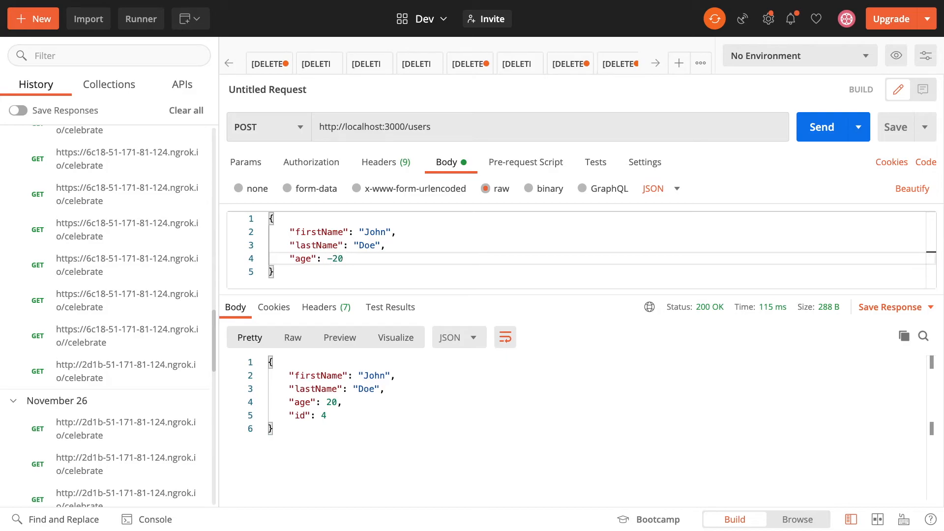
pyautogui.click(821, 127)
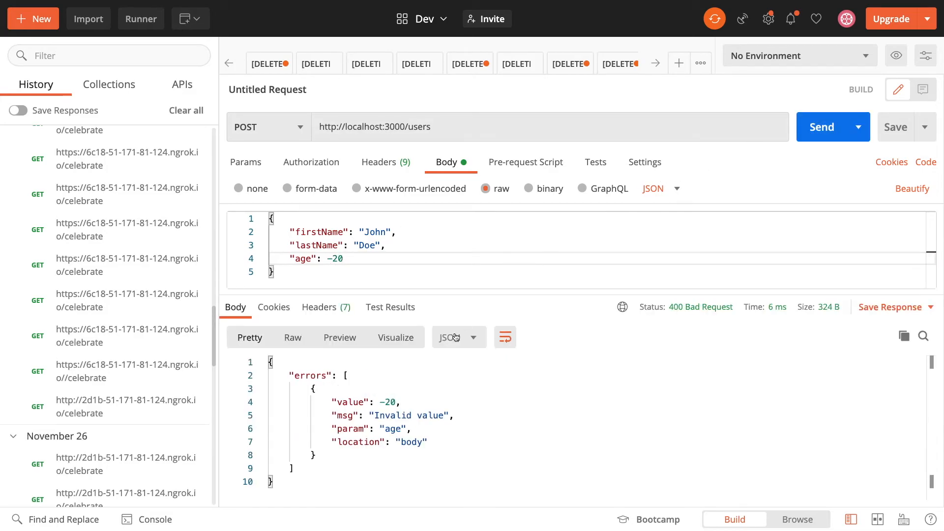
pyautogui.moveTo(332, 402); pyautogui.dragTo(374, 442)
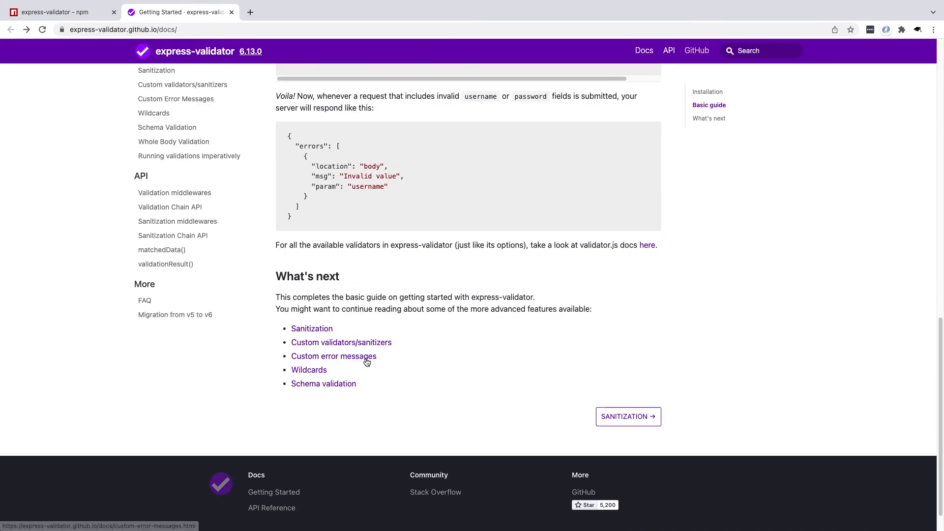
pyautogui.moveTo(307, 360)
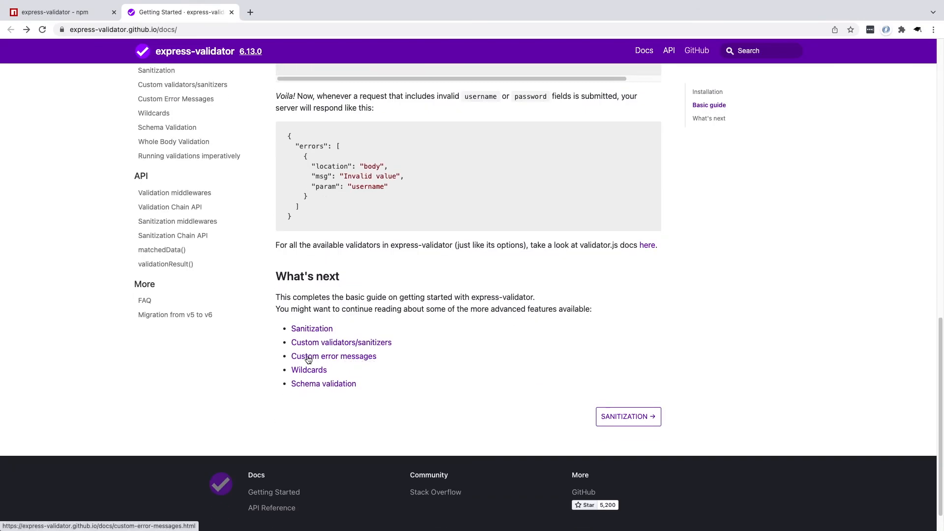
# - Open the Custom Error Messages guide and select the withMessage example line
pyautogui.click(333, 356)
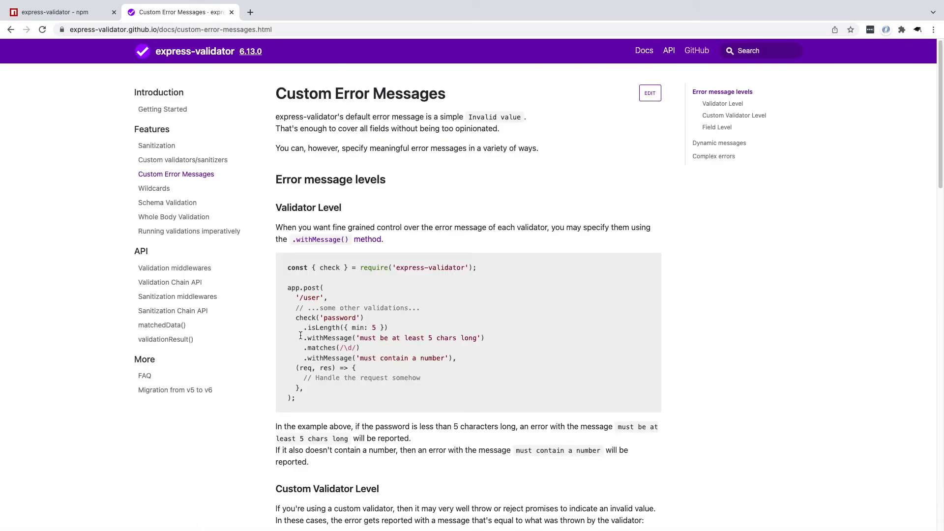
pyautogui.moveTo(304, 338); pyautogui.dragTo(400, 337)
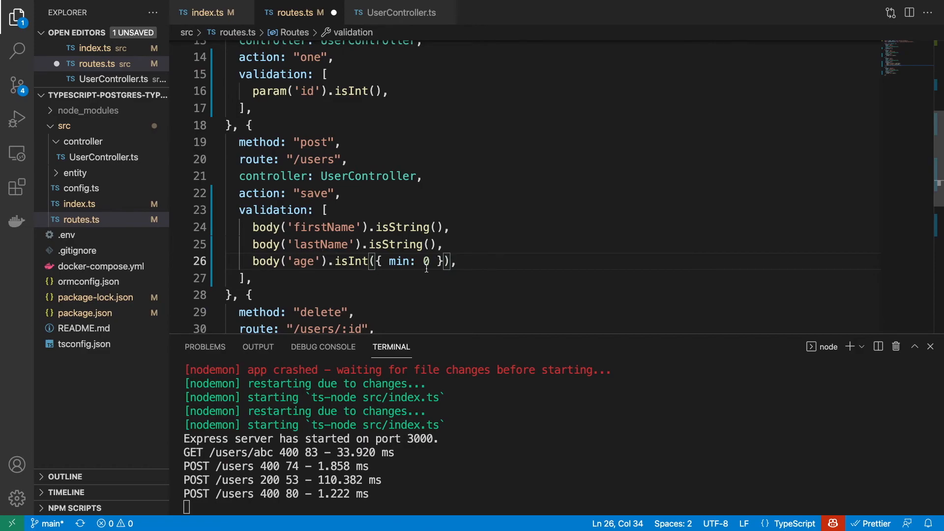
# - Append .withMessage to the age validator and reword it to 'must be positive integer'
pyautogui.write(".withMessage('must be at least 5 chars long')")
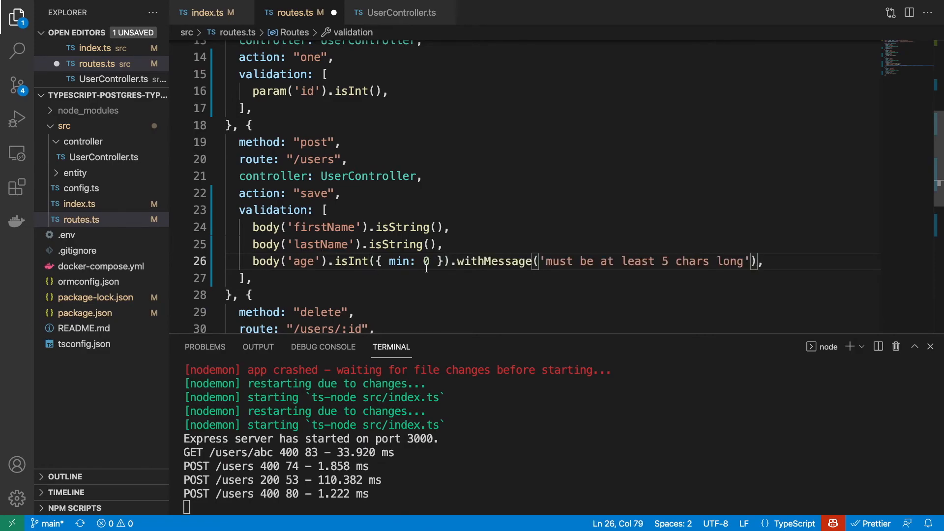
pyautogui.doubleClick(644, 261)
pyautogui.write(',')
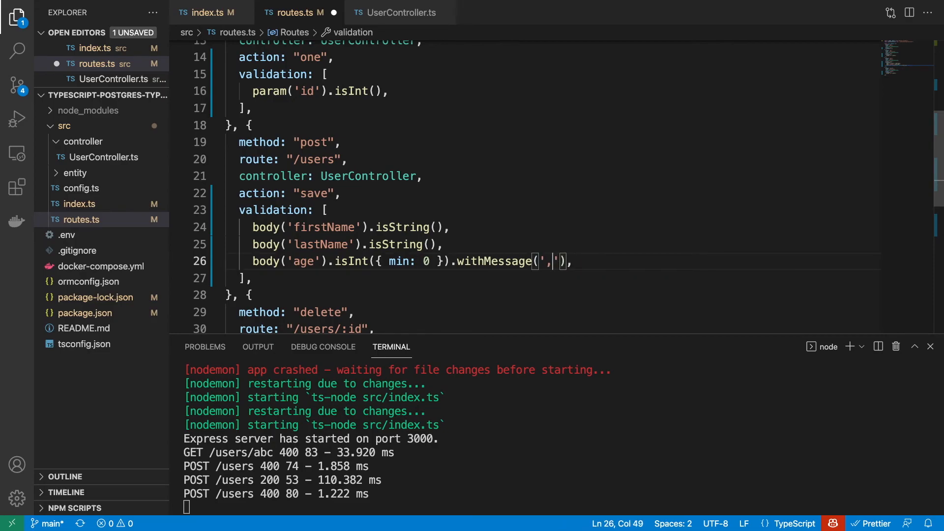
pyautogui.write('must be po')
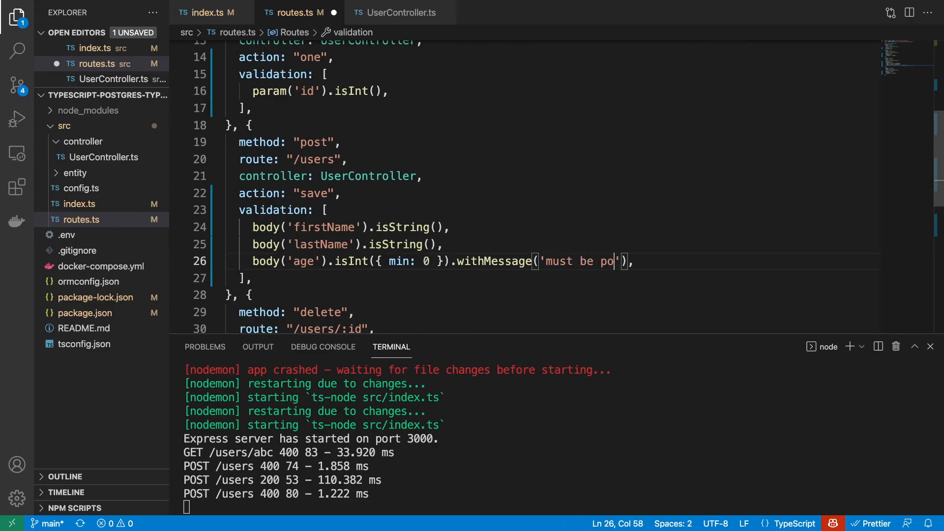
pyautogui.write('sitive int')
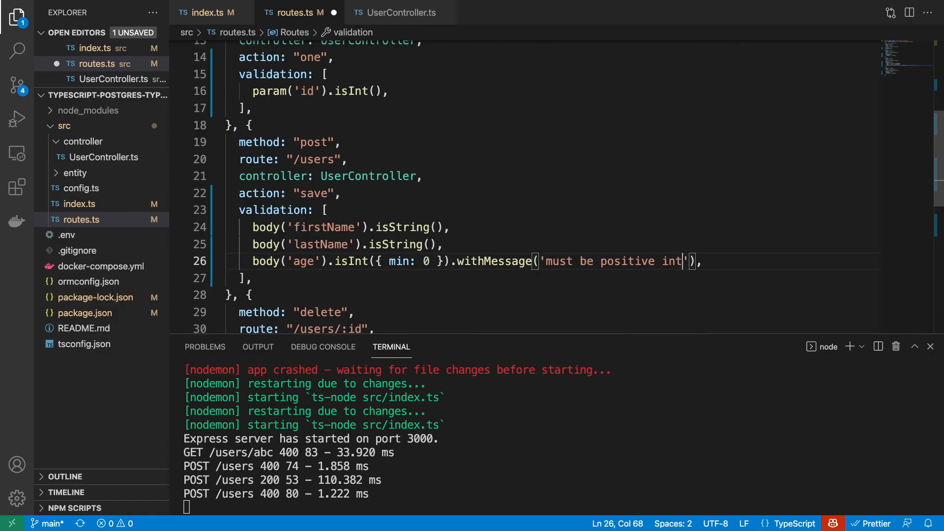
pyautogui.write('eger')
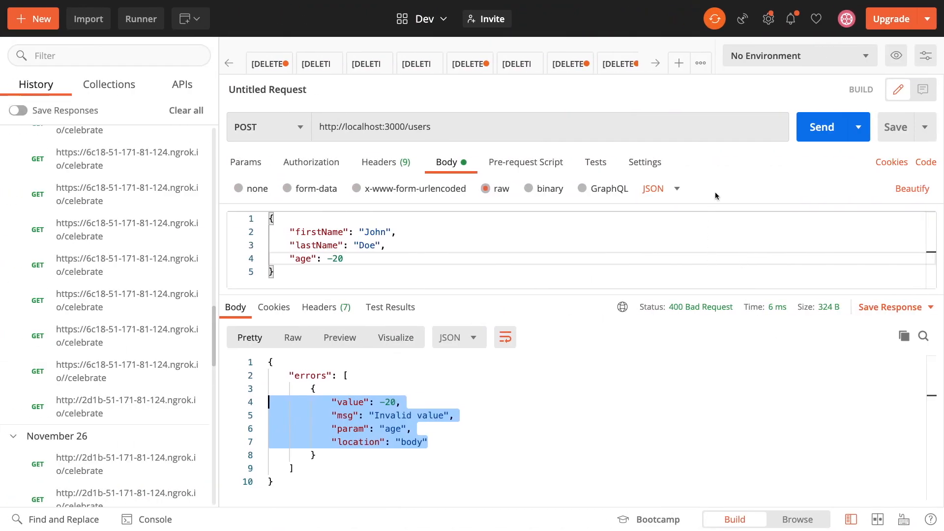
# - Resend age -20 to see the custom message, reword it to 'age must be a positive integer', and resend
pyautogui.click(821, 127)
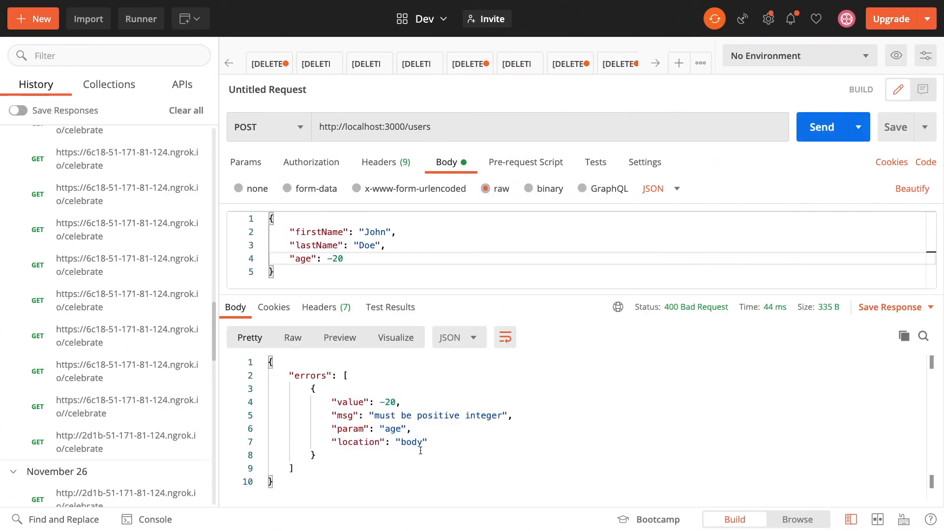
pyautogui.moveTo(375, 415); pyautogui.dragTo(498, 415)
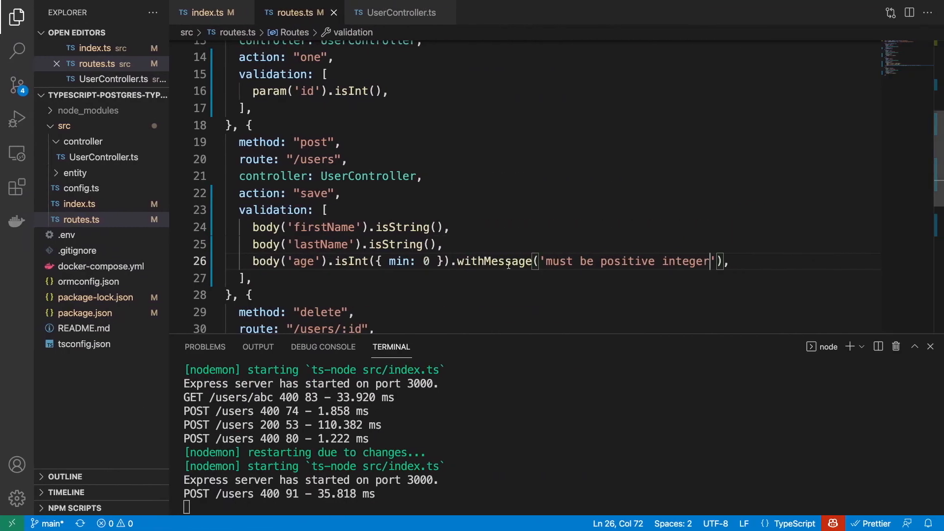
pyautogui.write('age')
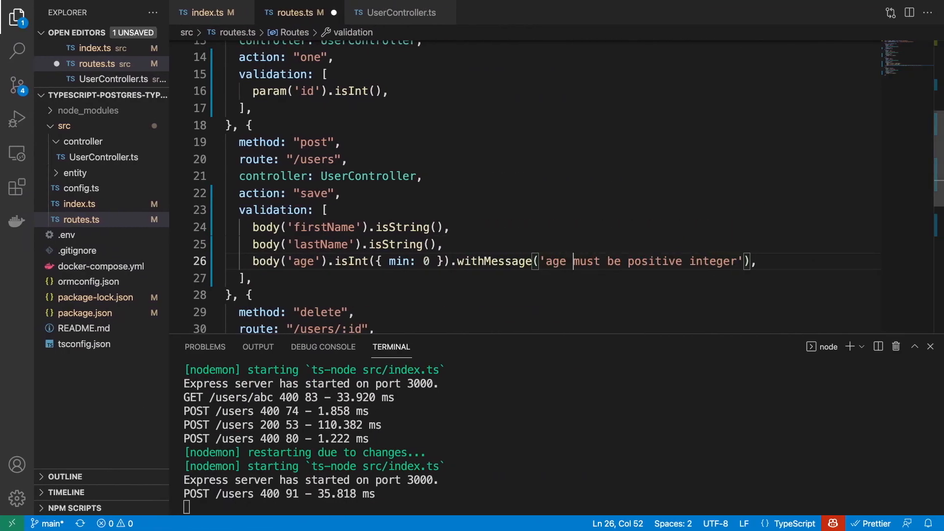
pyautogui.write('a')
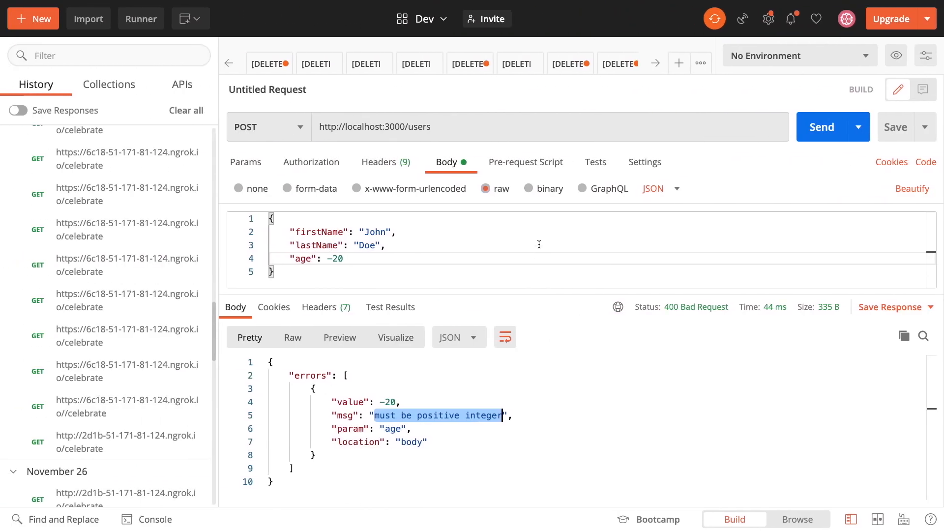
pyautogui.click(821, 126)
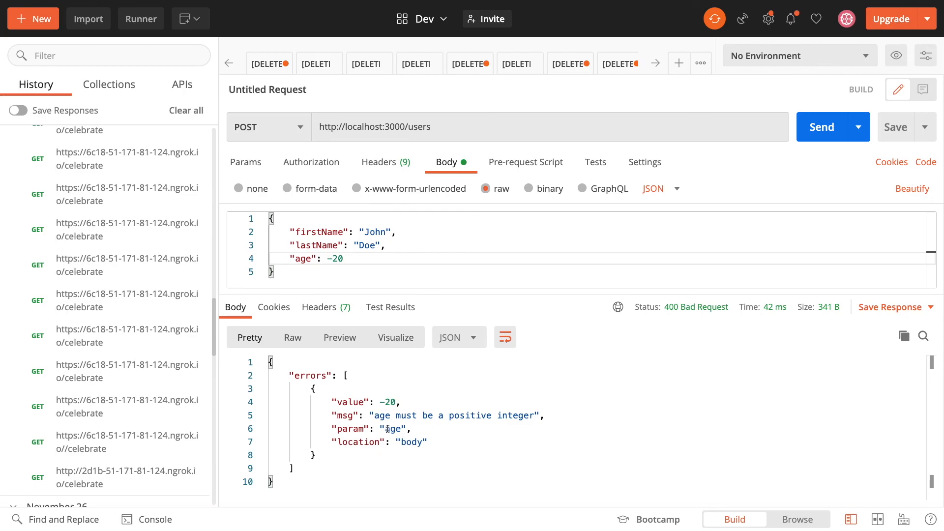